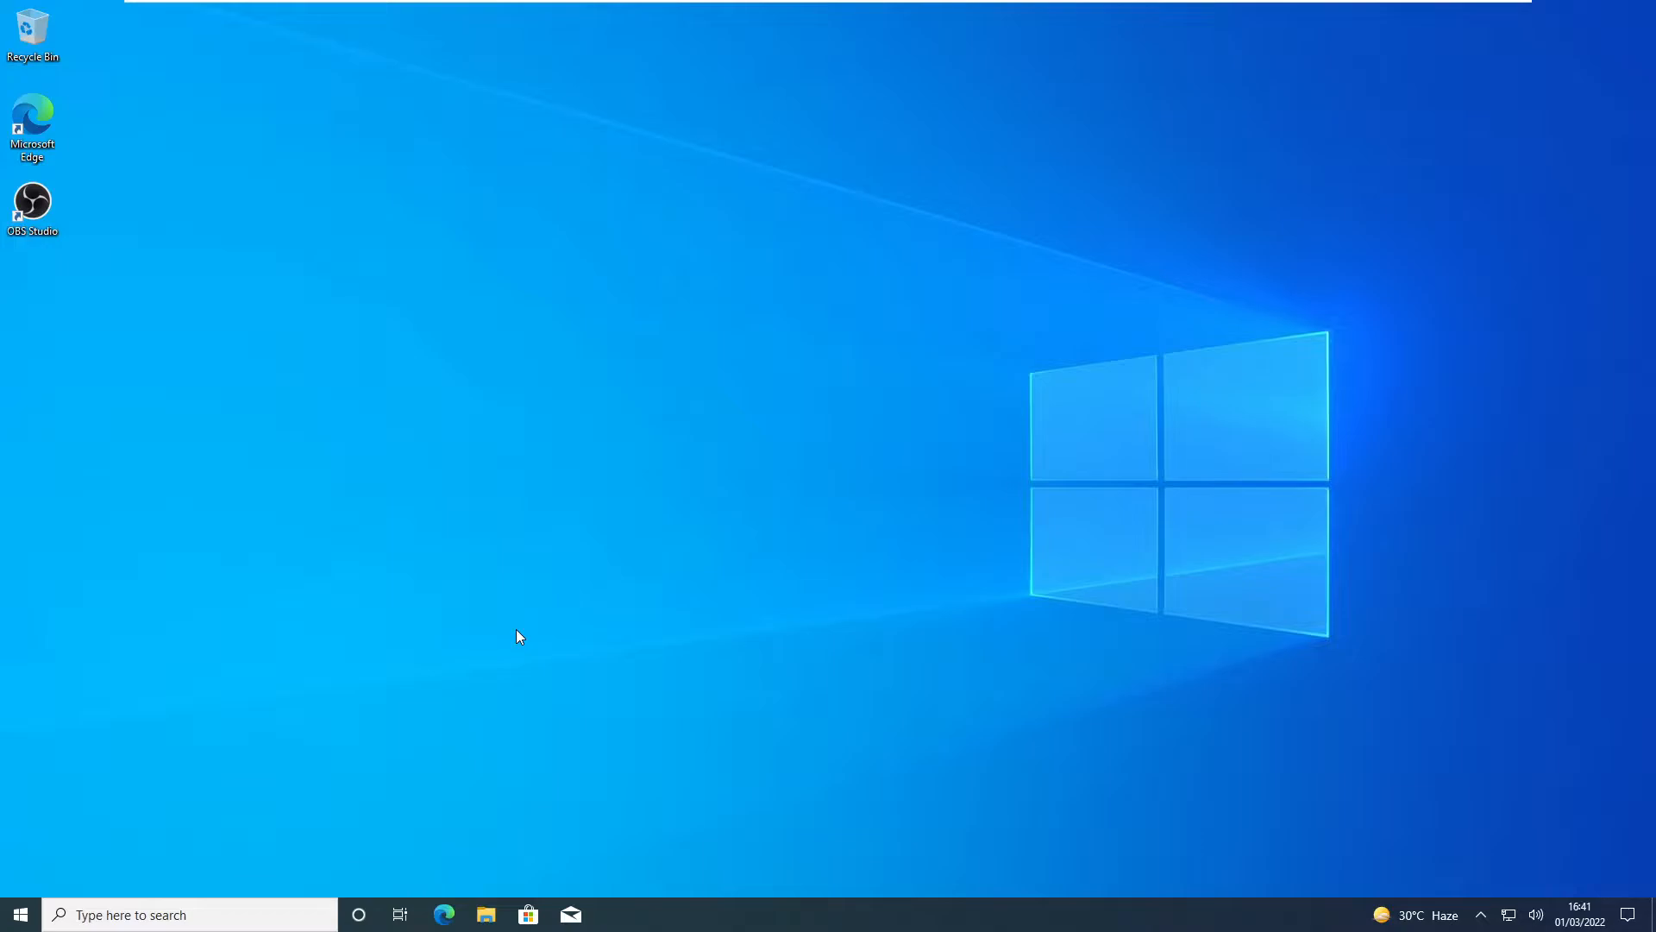
mouse_move(65, 478)
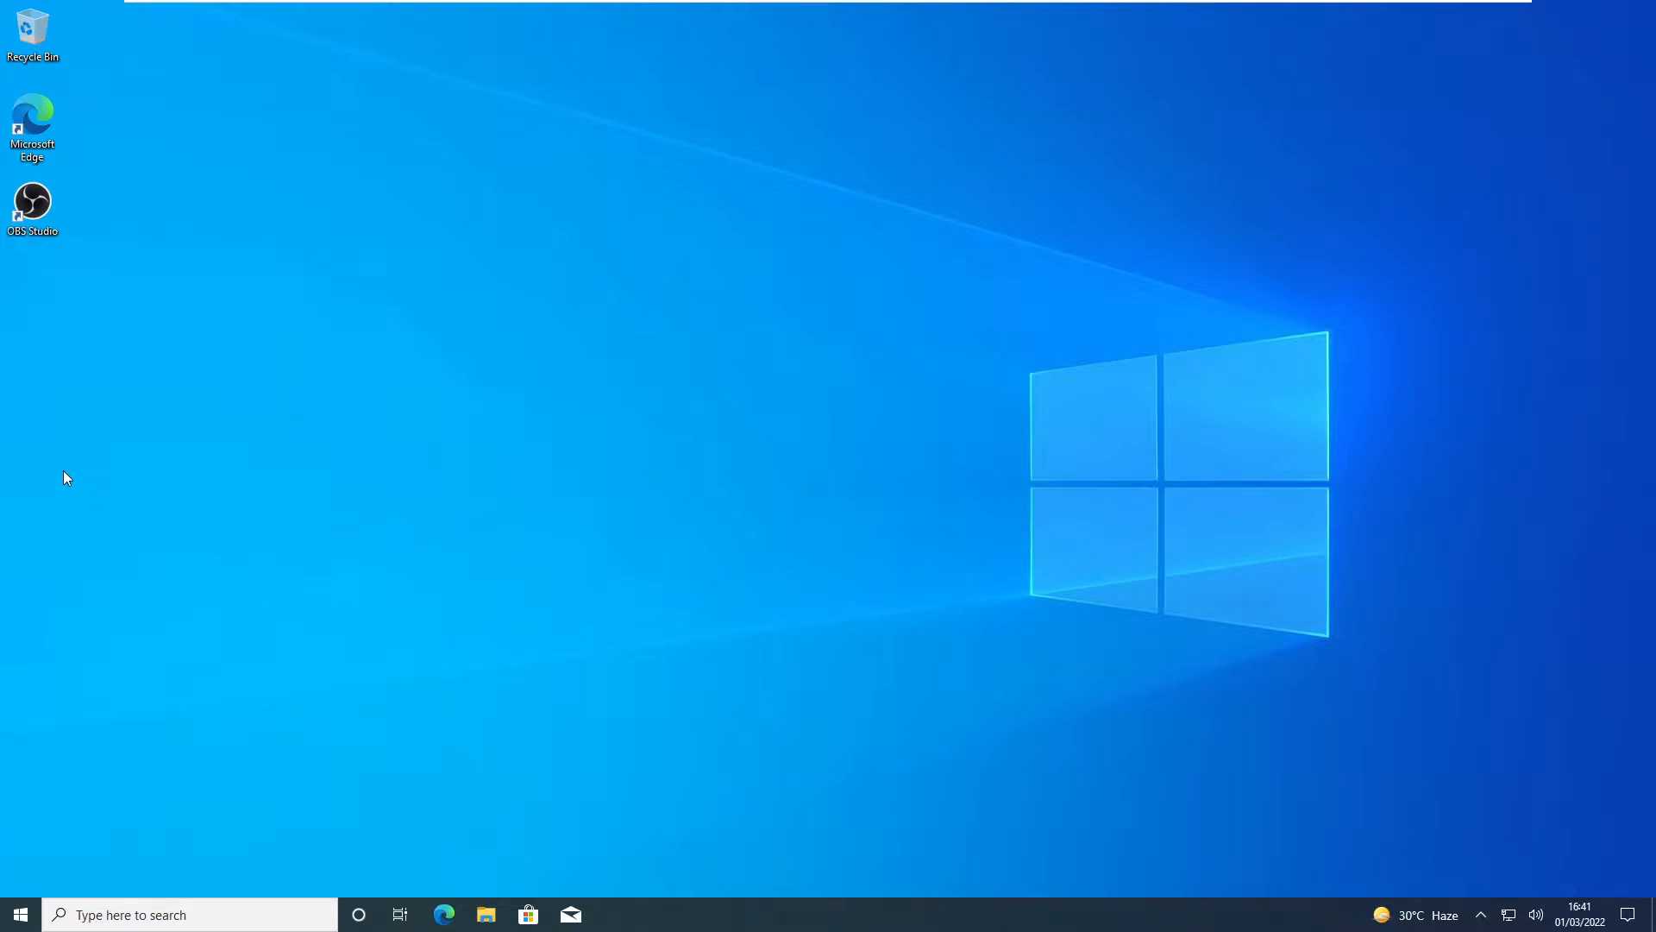
mouse_move(851, 498)
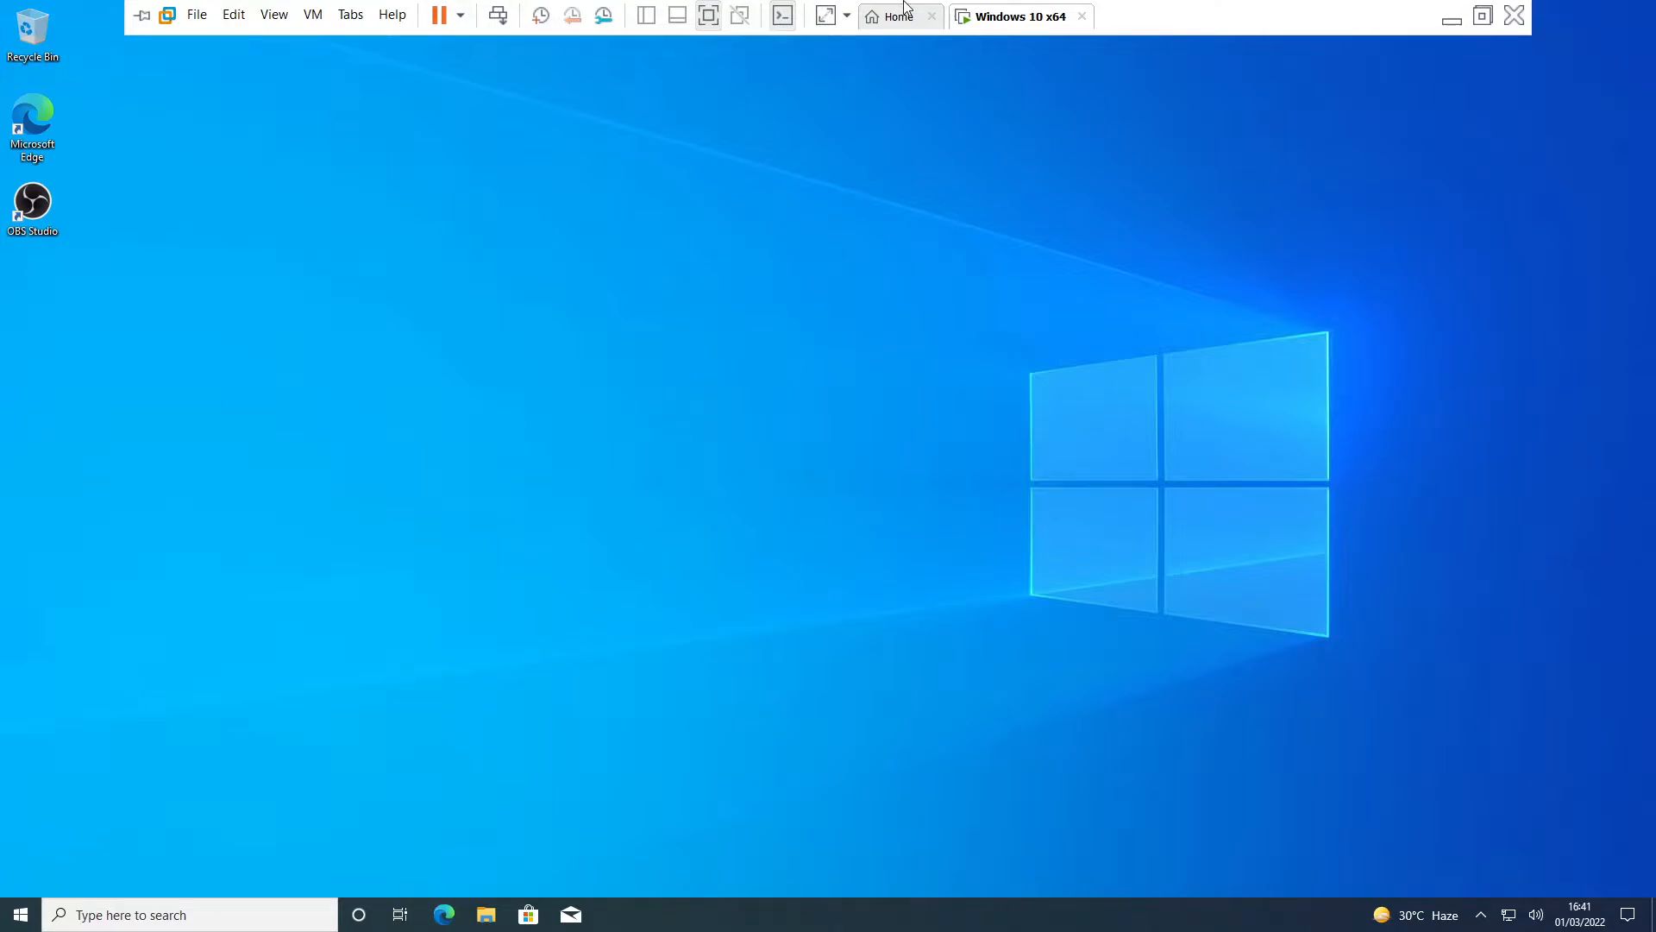
mouse_move(1405, 773)
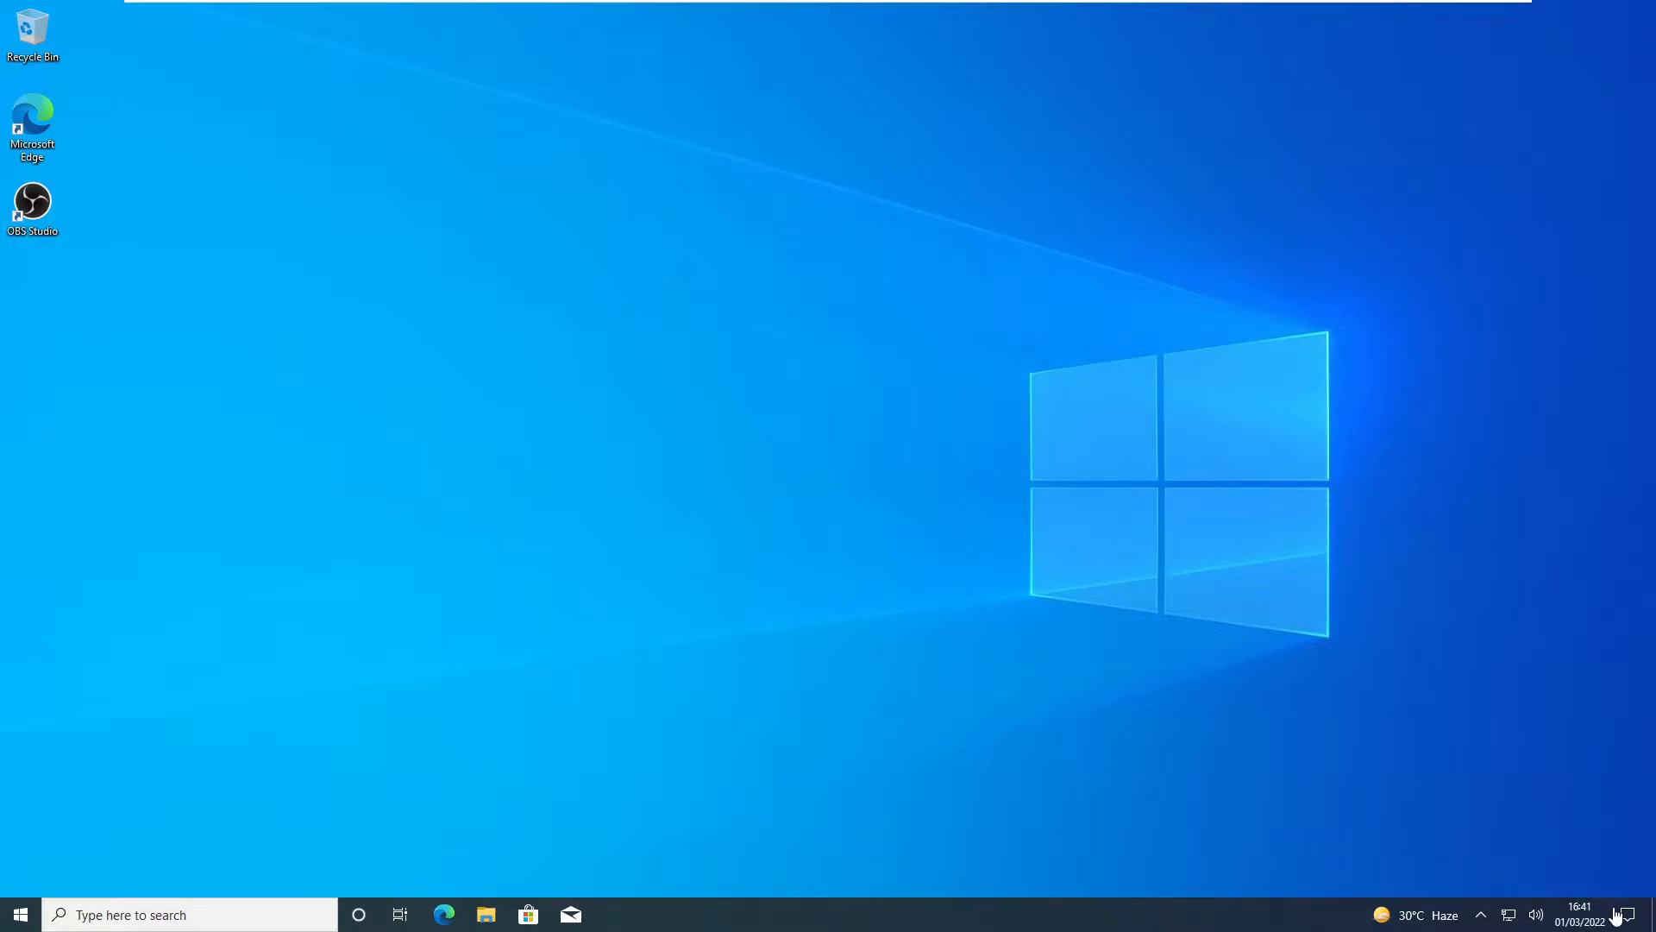
mouse_move(189, 795)
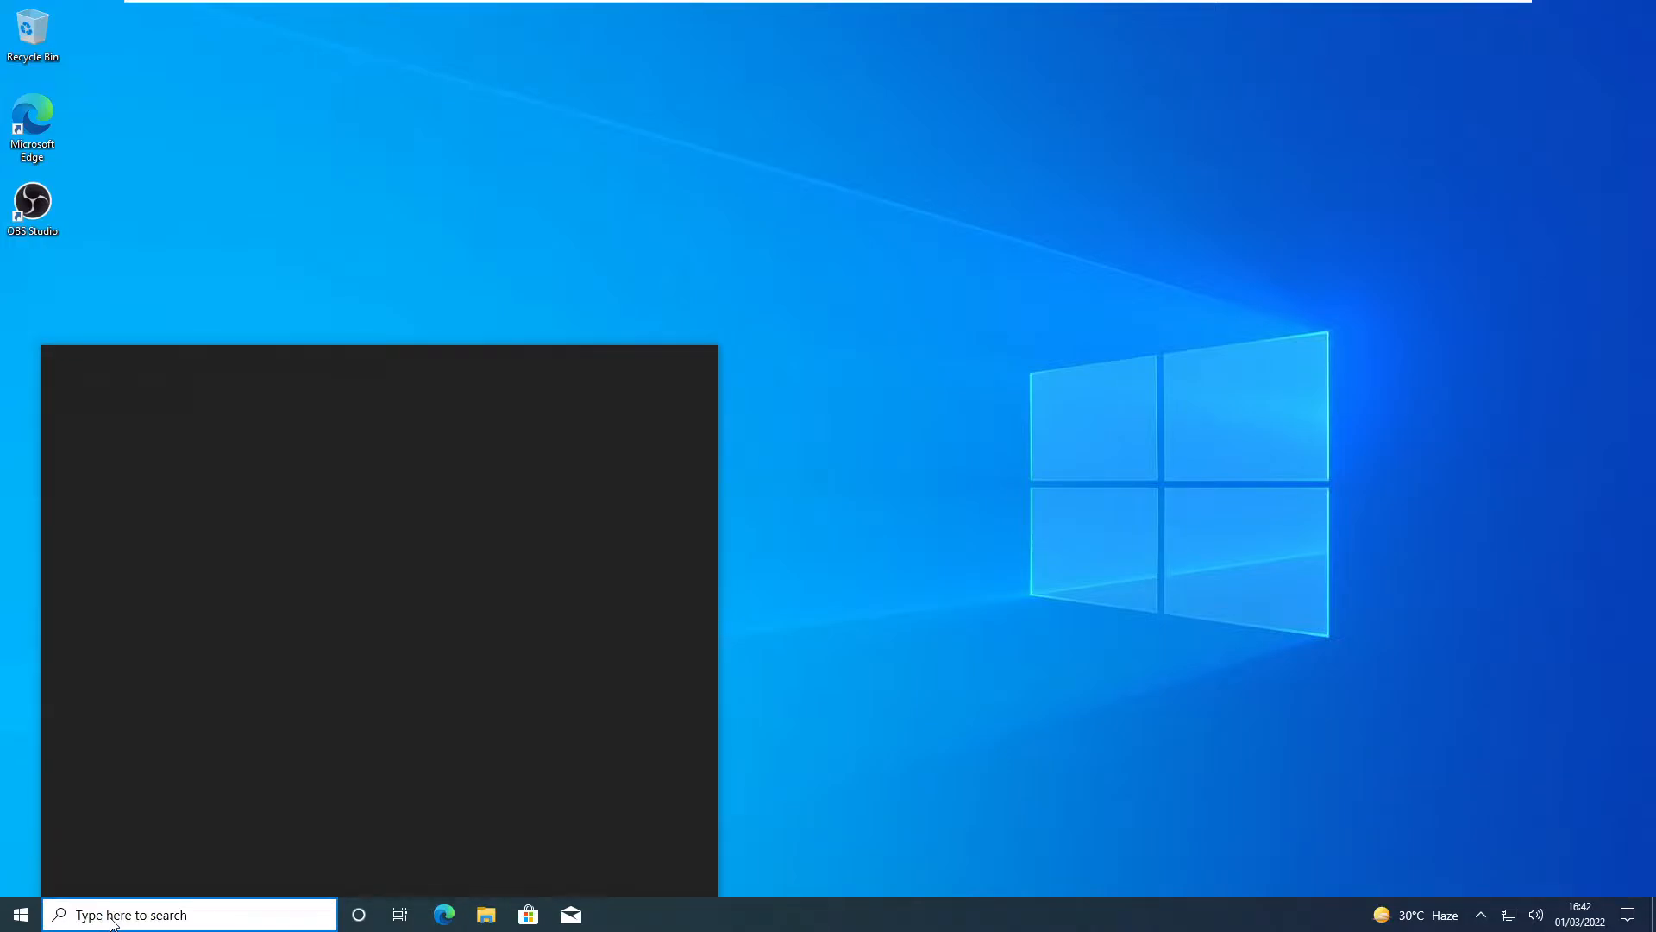
Launch Registry Editor by searching 'regedit' from the taskbar
text(rege)
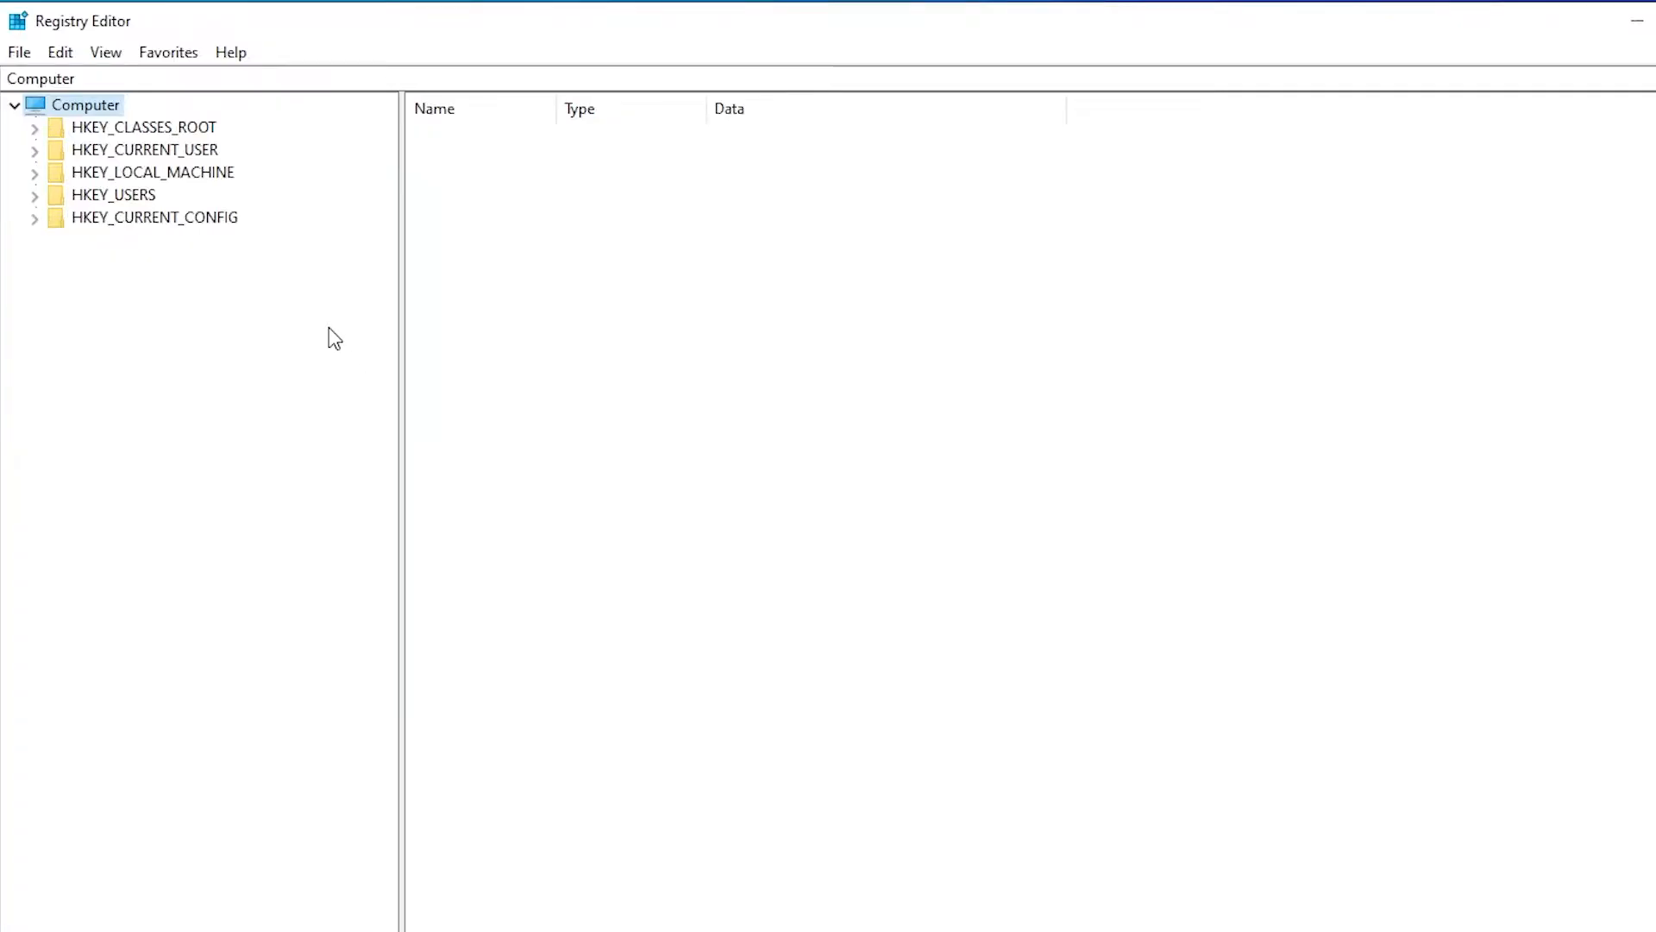
mouse_move(299, 360)
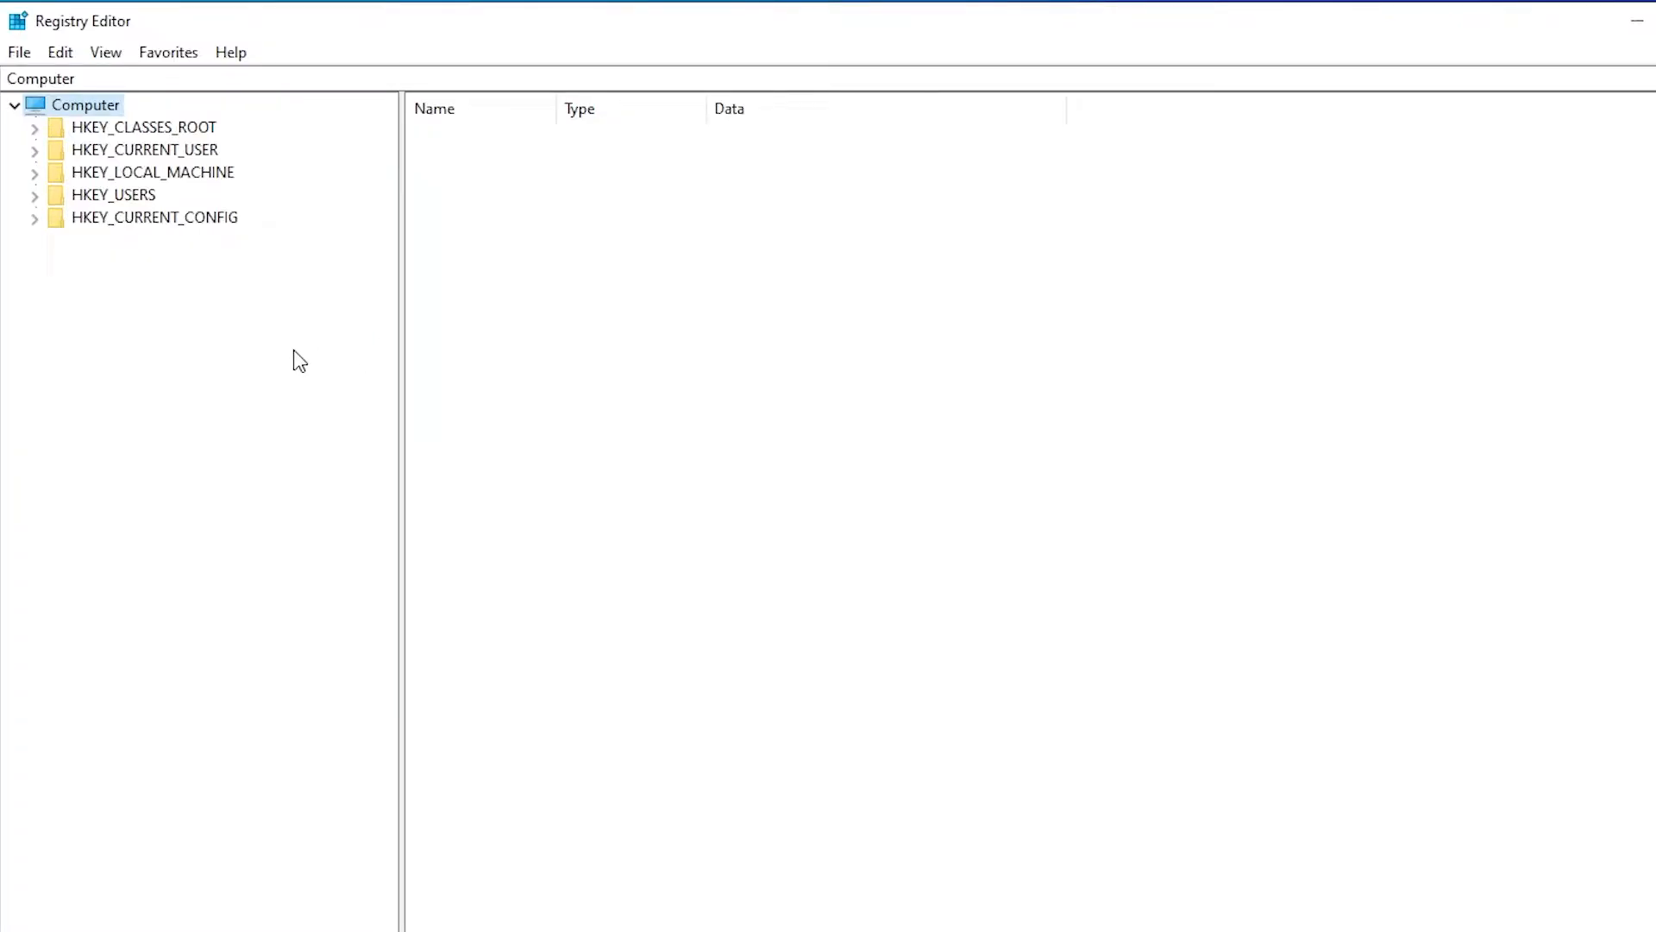
mouse_move(94, 159)
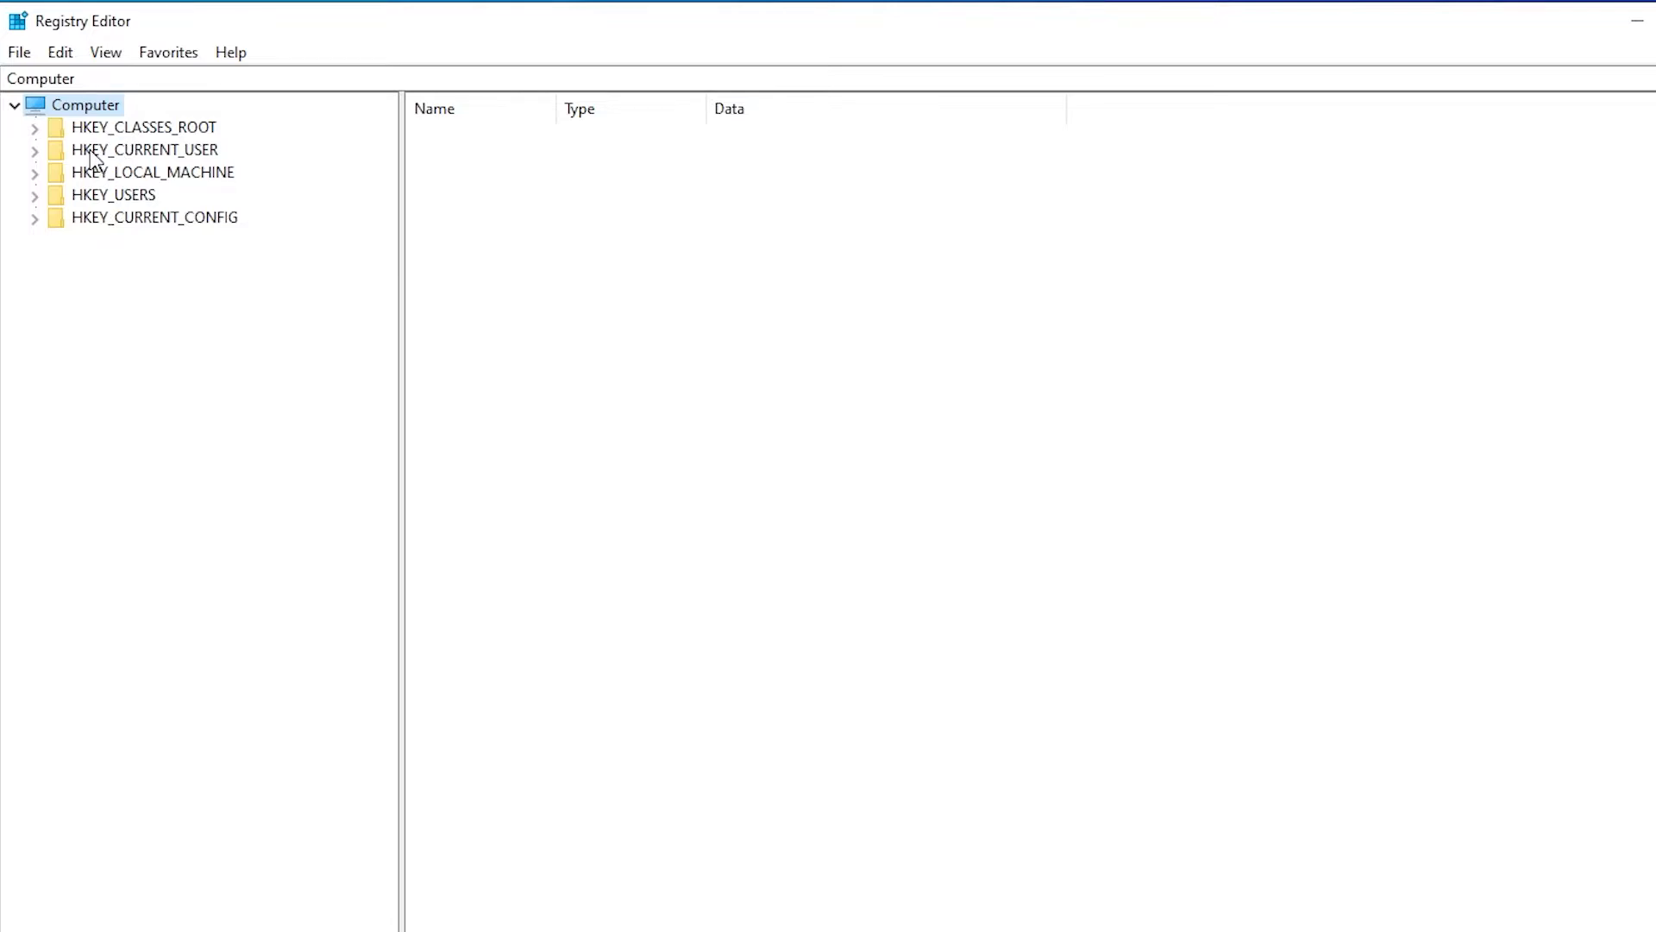
Expand HKEY_CURRENT_USER > SOFTWARE > Microsoft in the tree
click(145, 149)
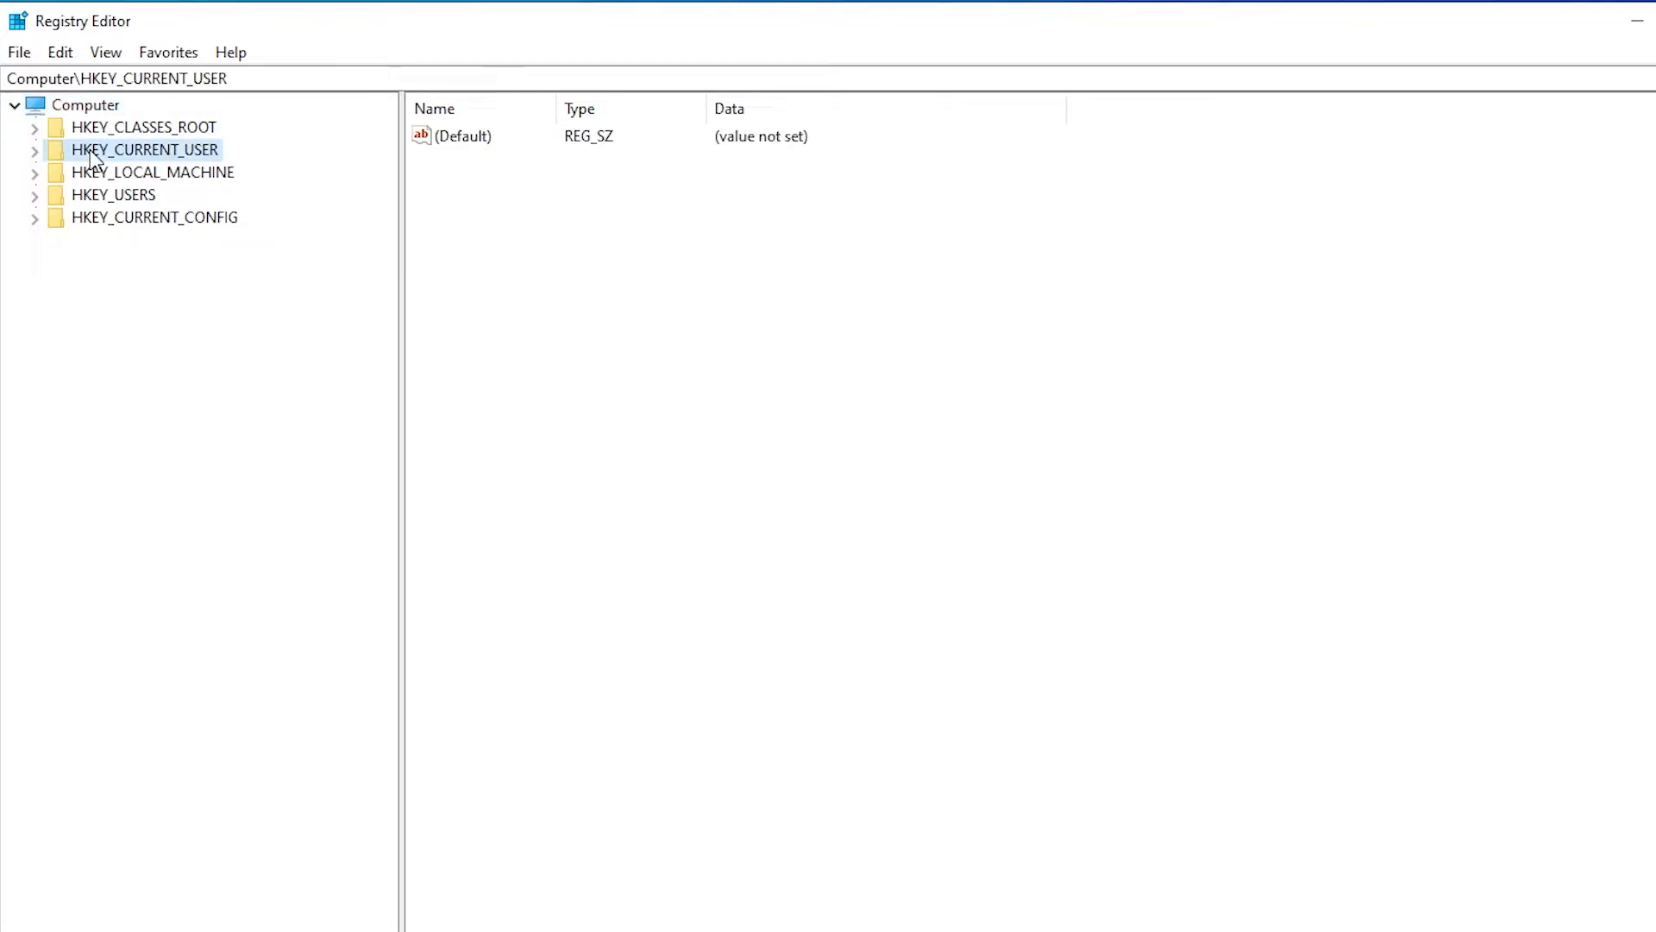
click(34, 150)
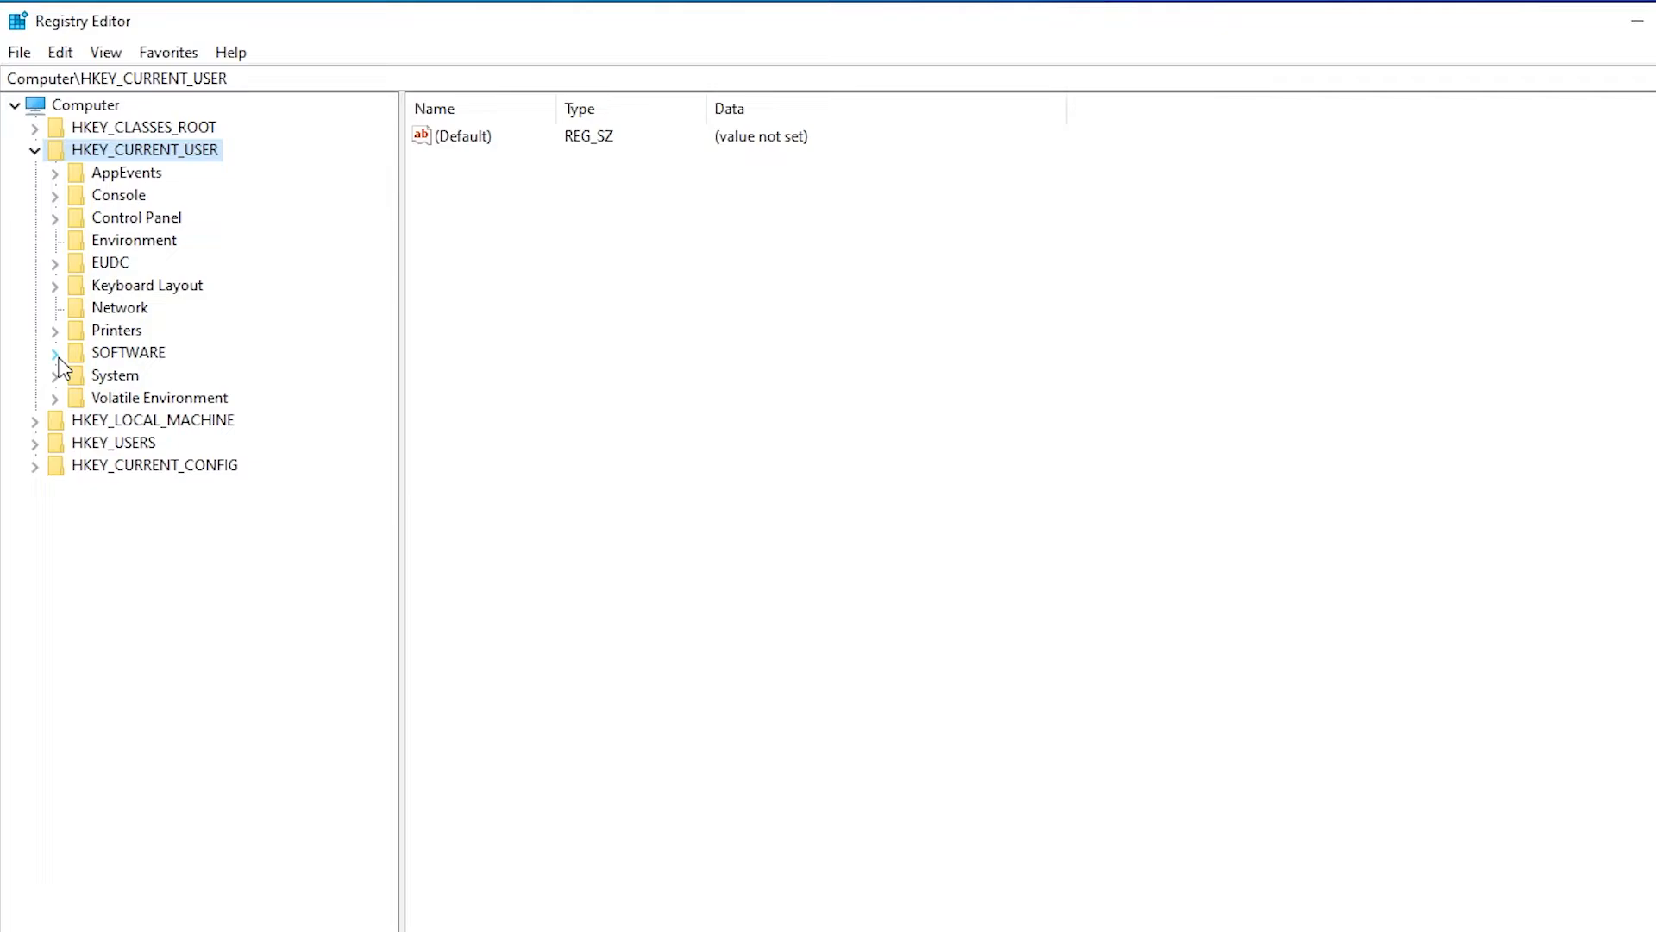
click(54, 352)
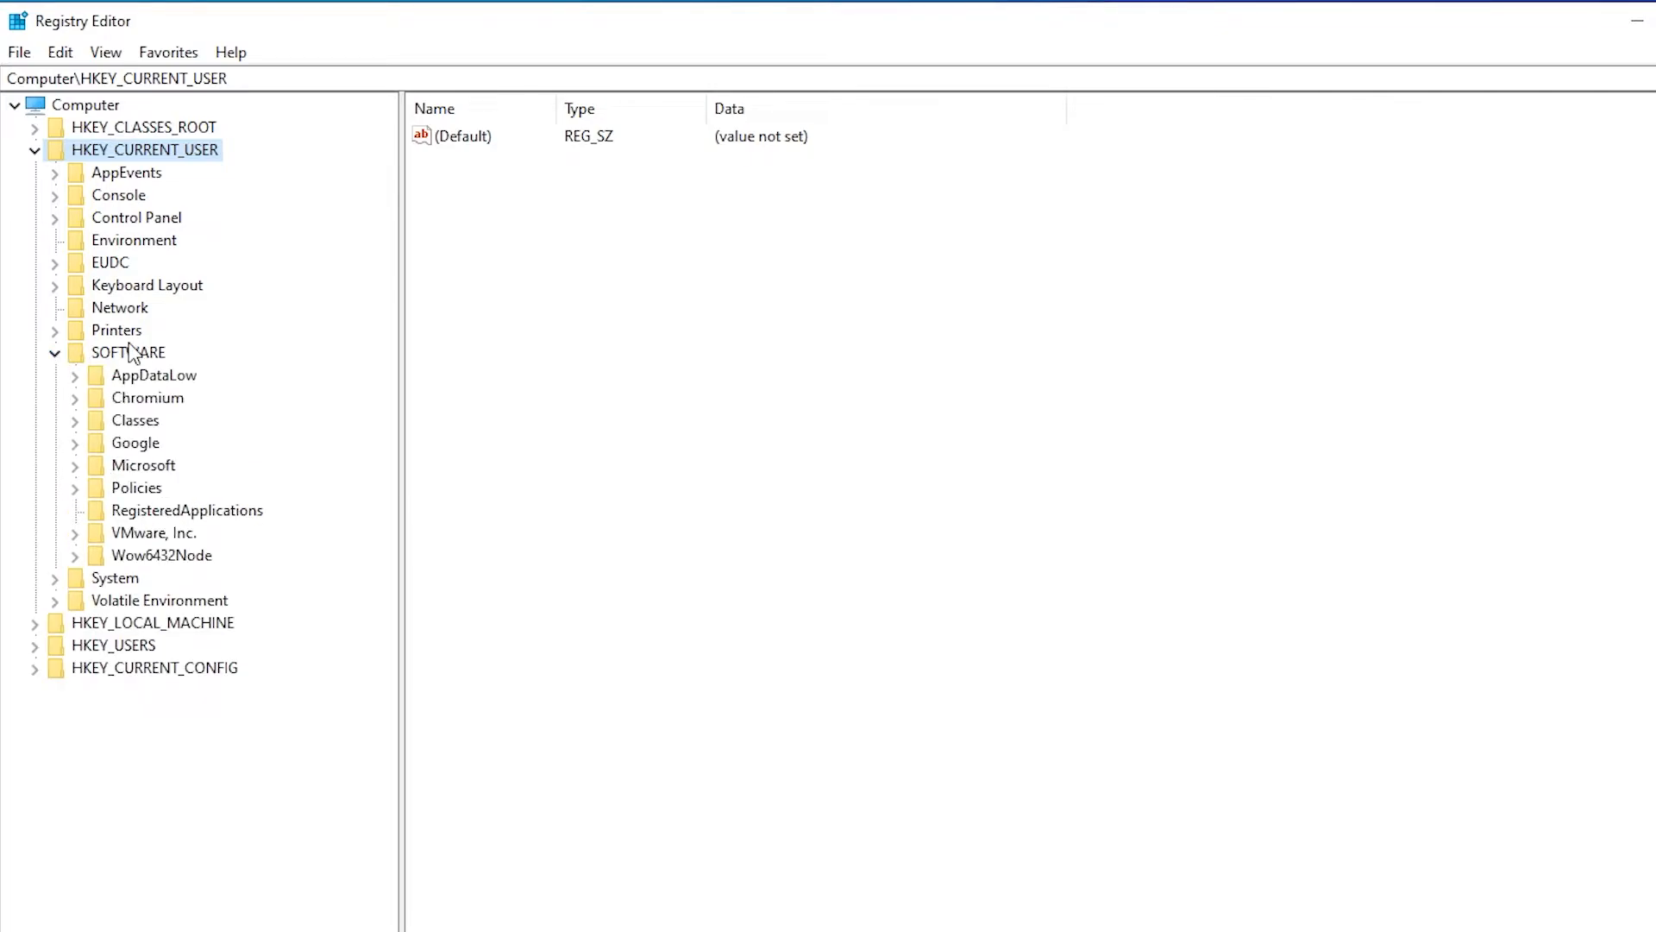
click(143, 464)
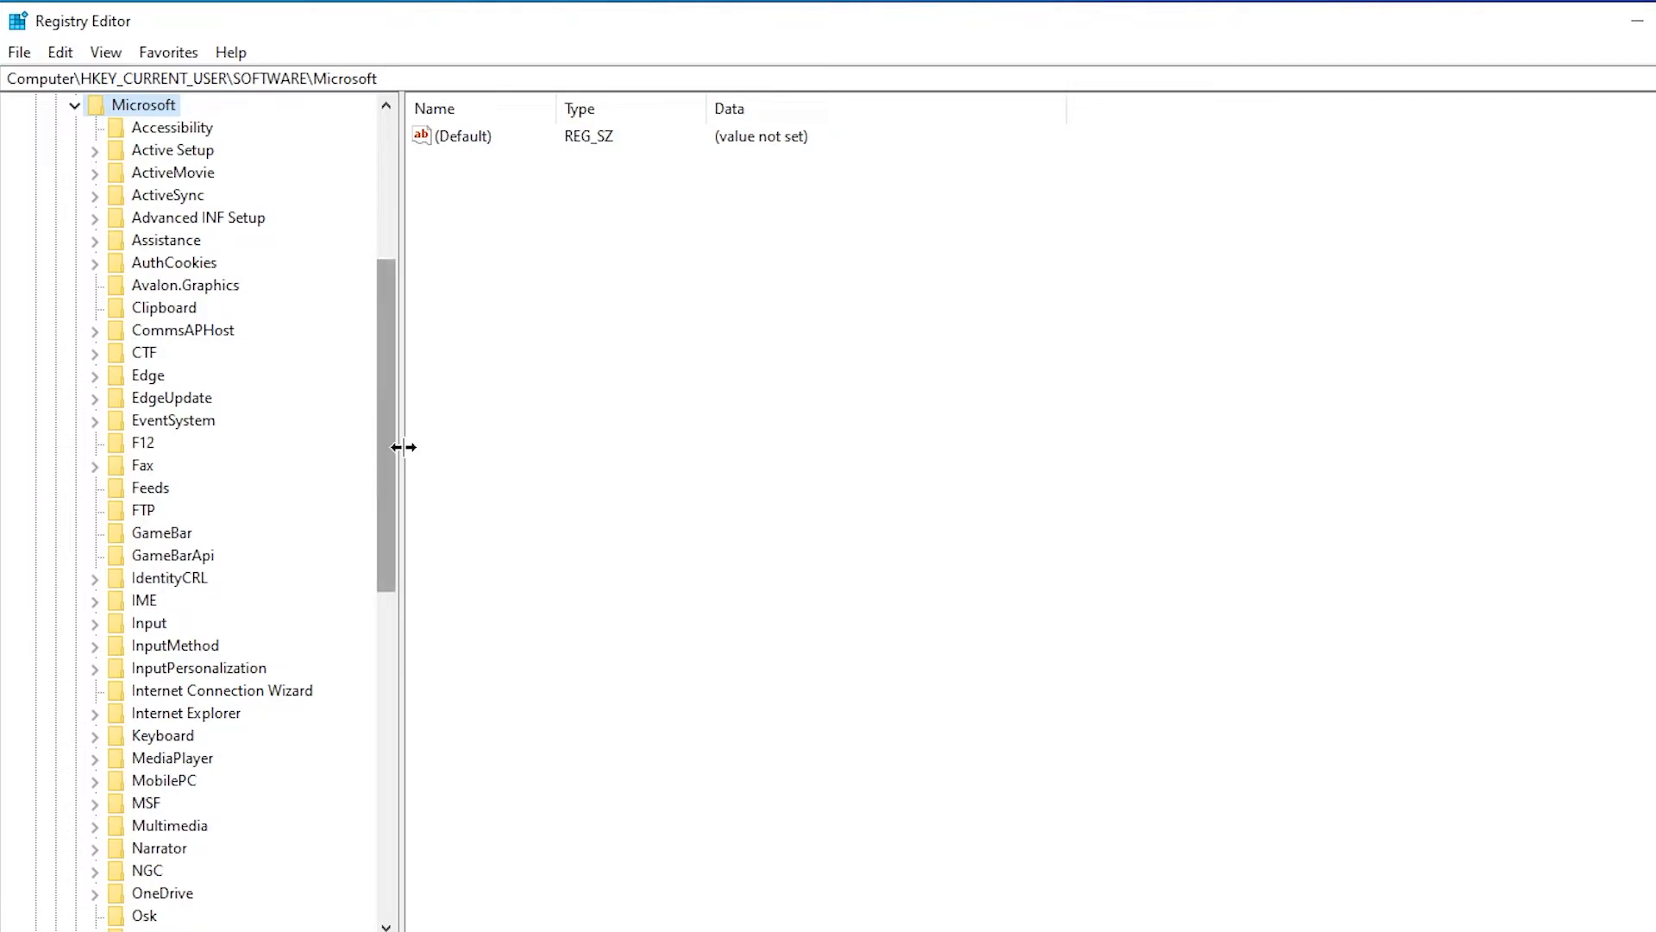
Expand Windows > CurrentVersion and select the Explorer key to list its values
scroll(down, 3)
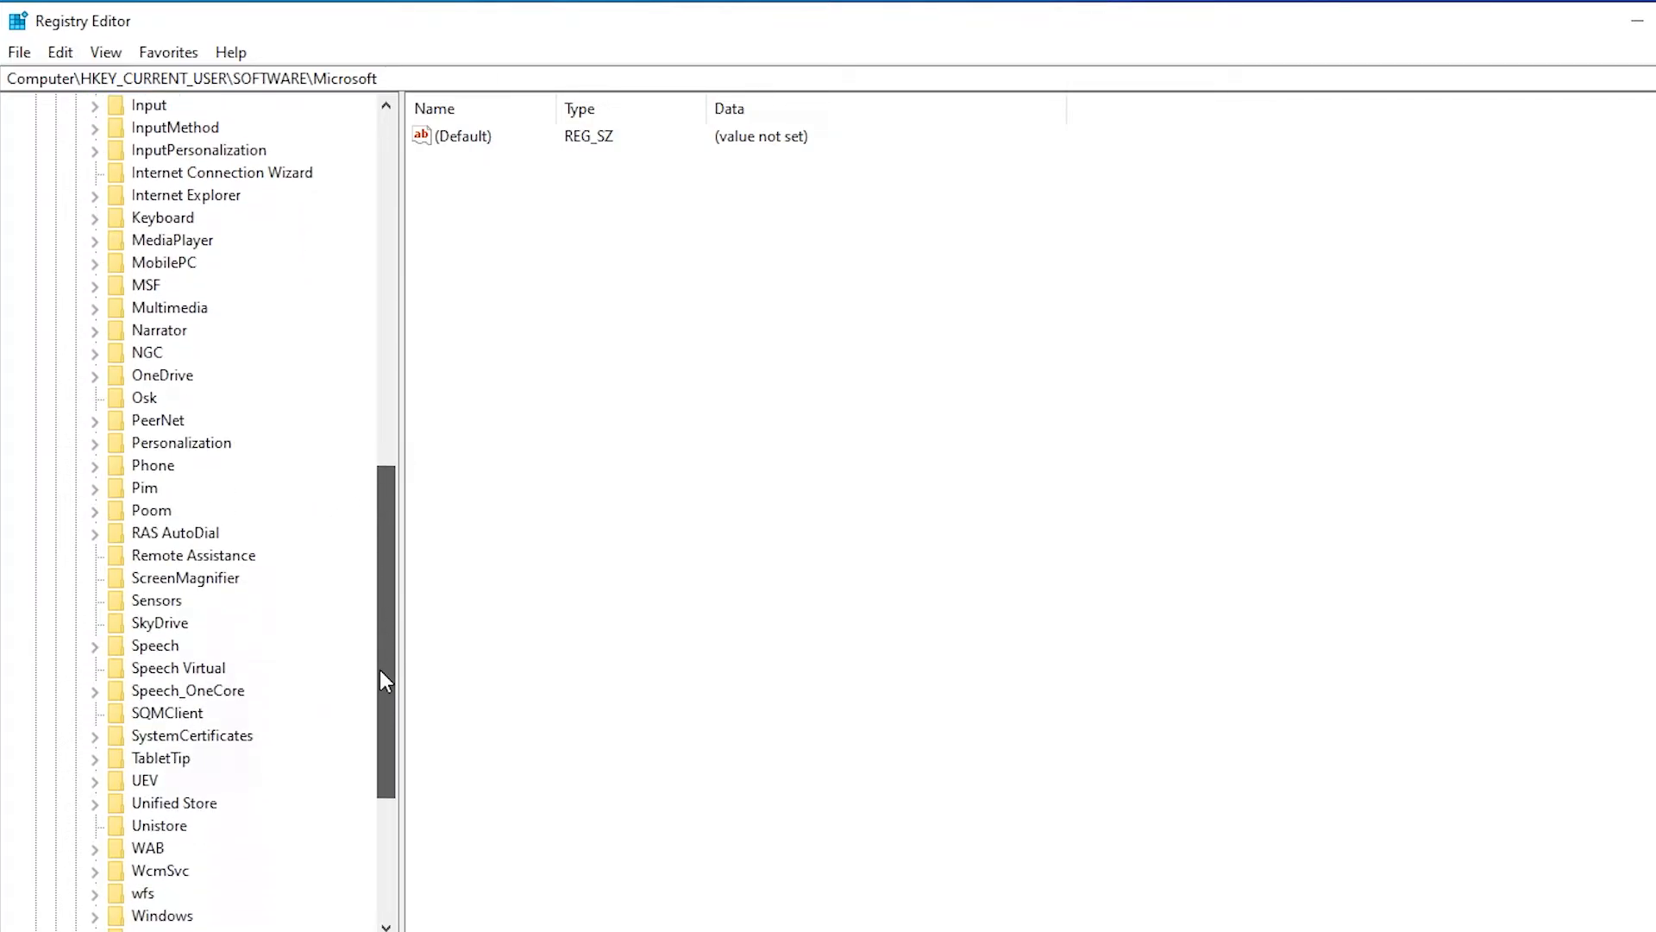
scroll(down, 3)
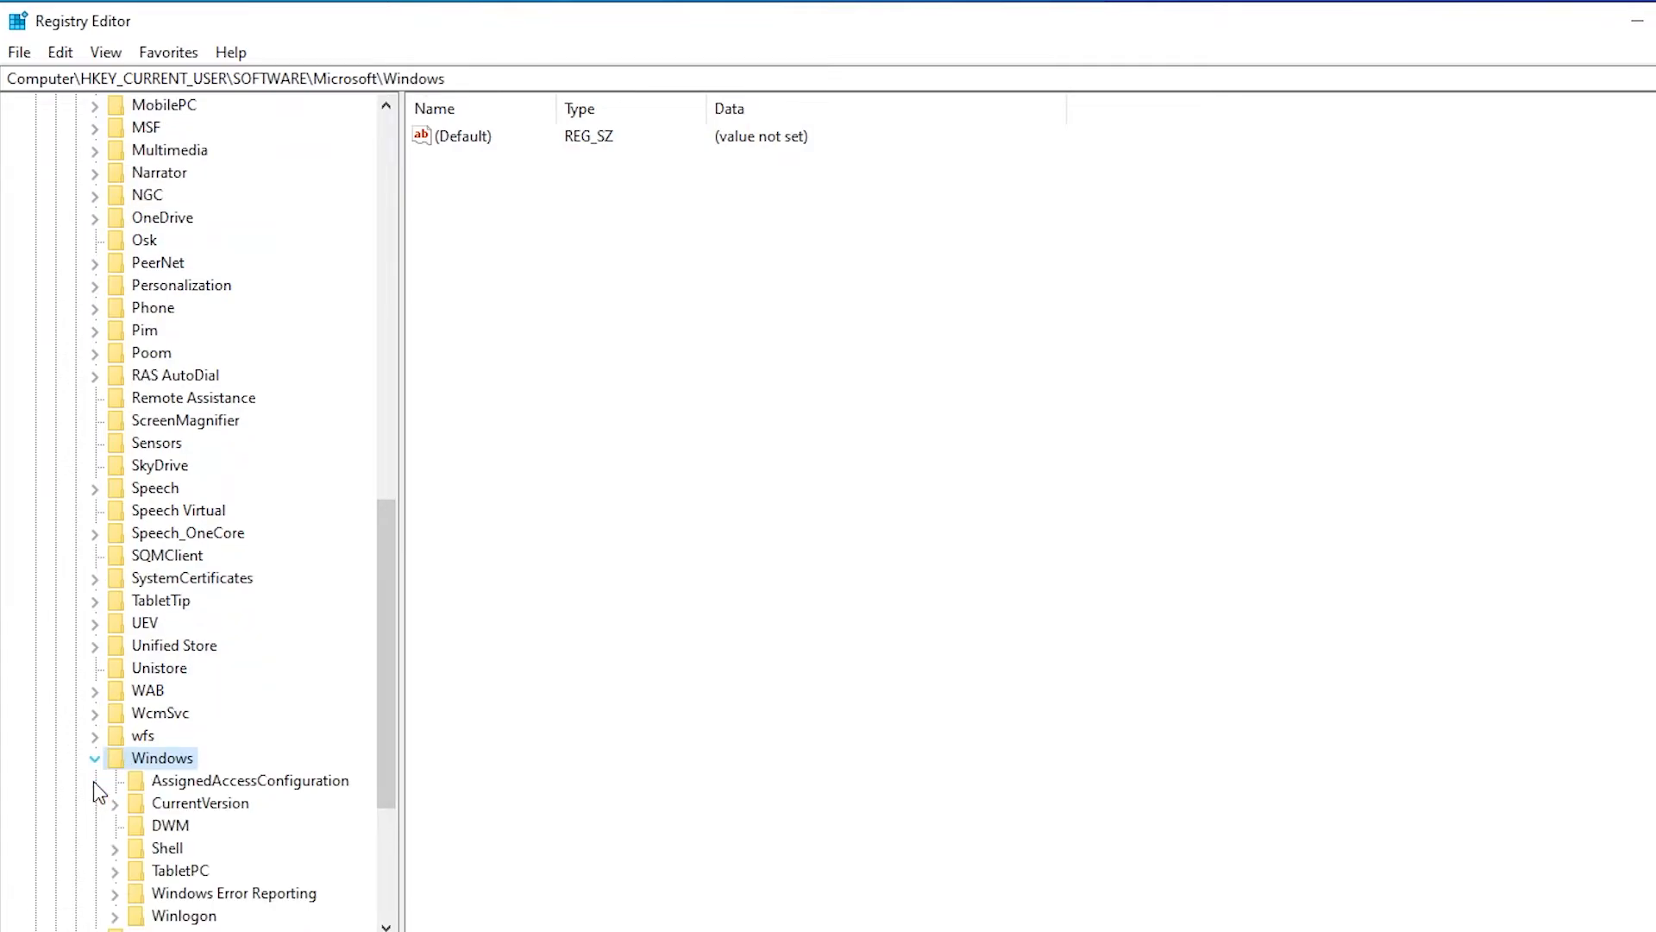
scroll(down, 3)
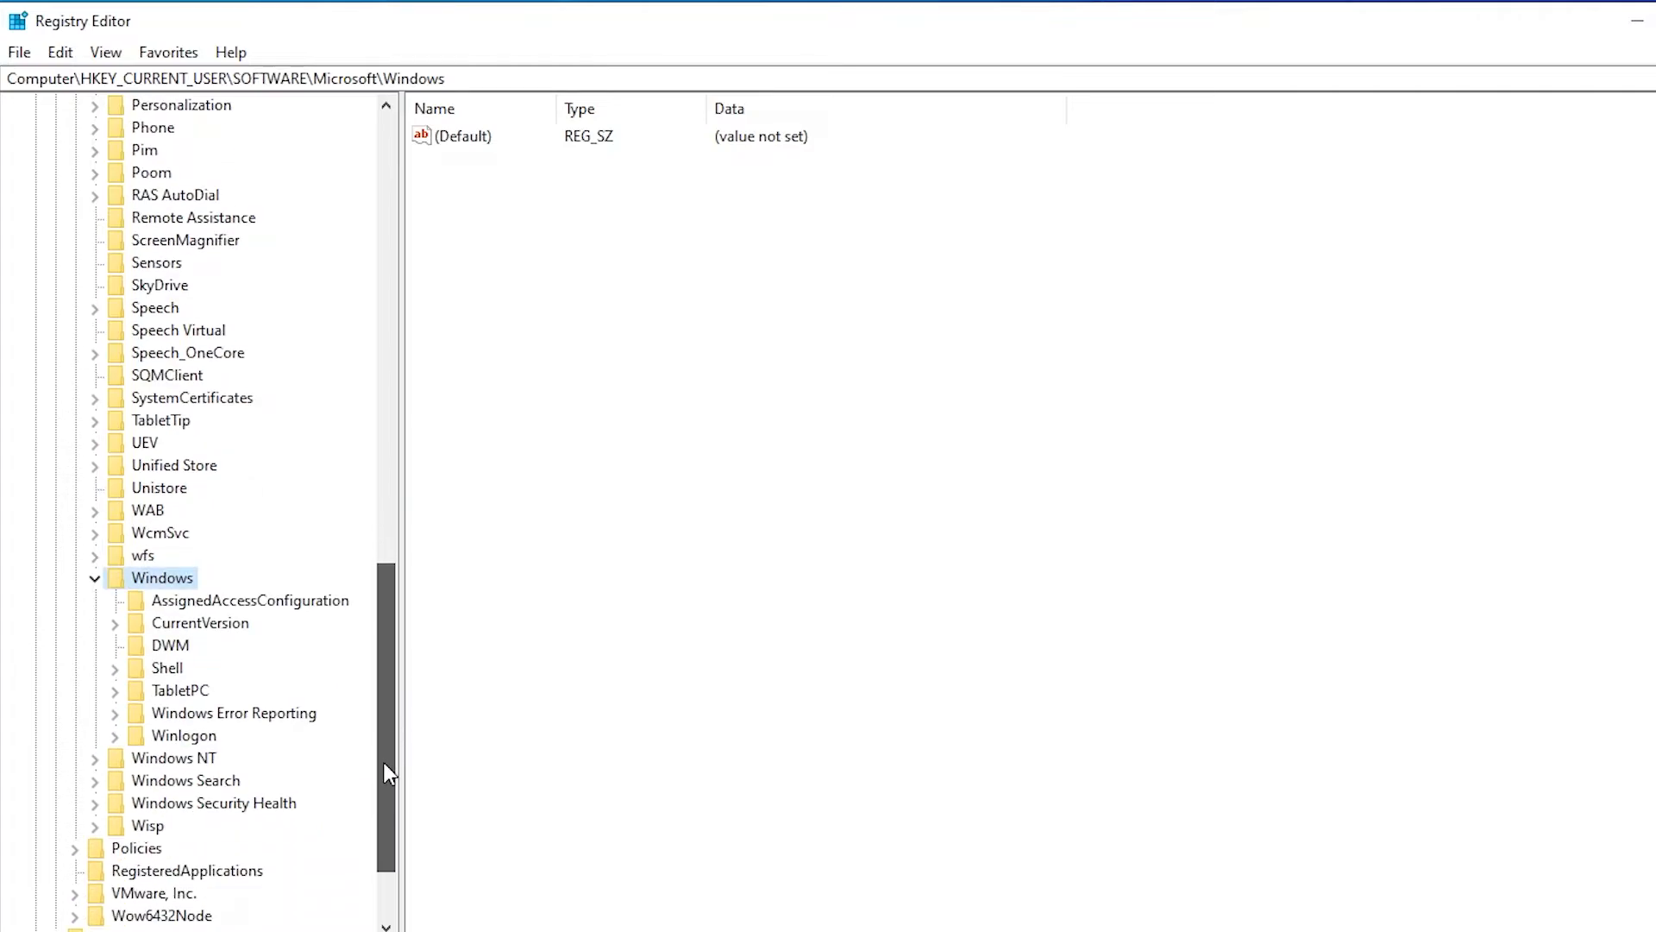
click(114, 623)
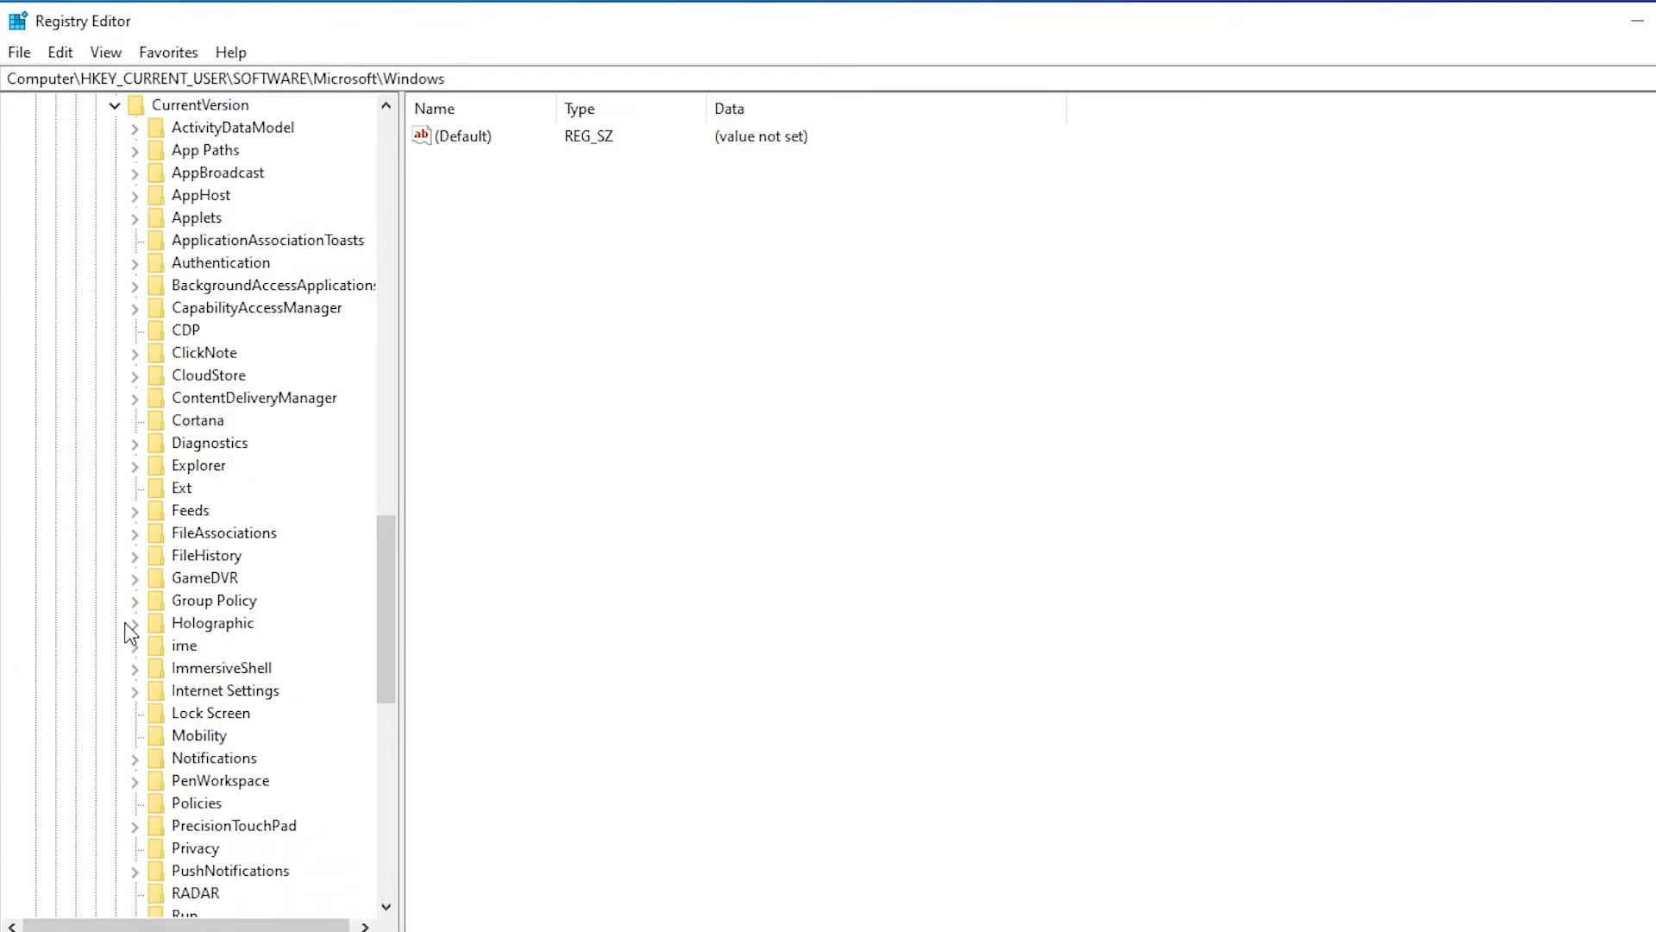
mouse_move(175, 121)
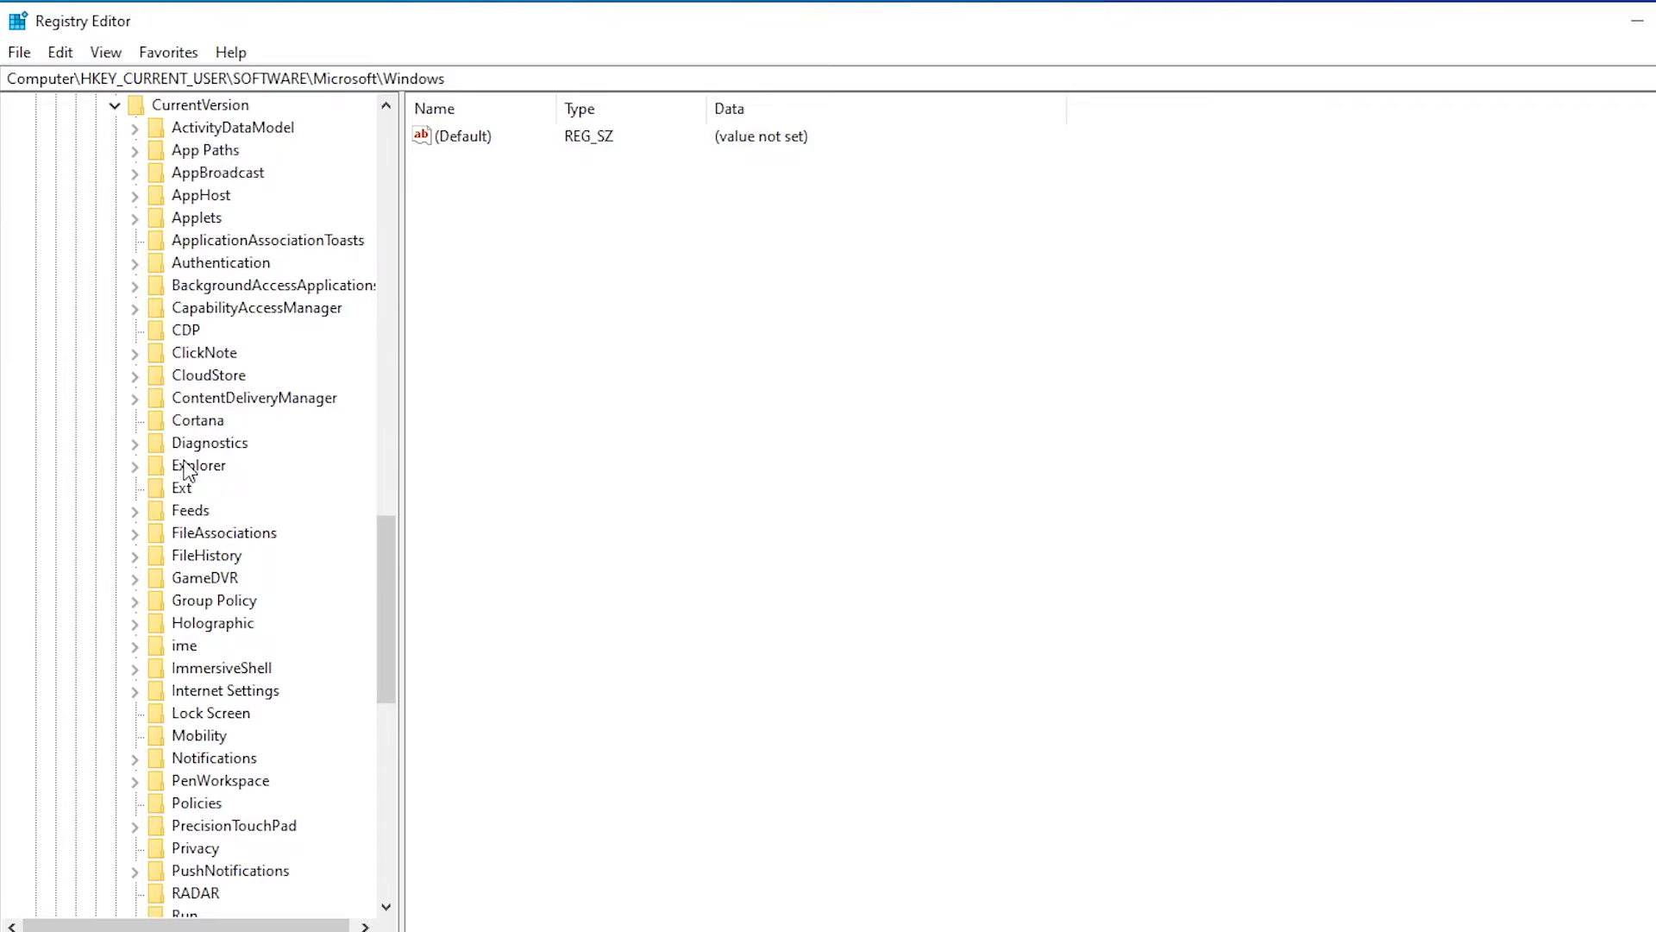
click(199, 464)
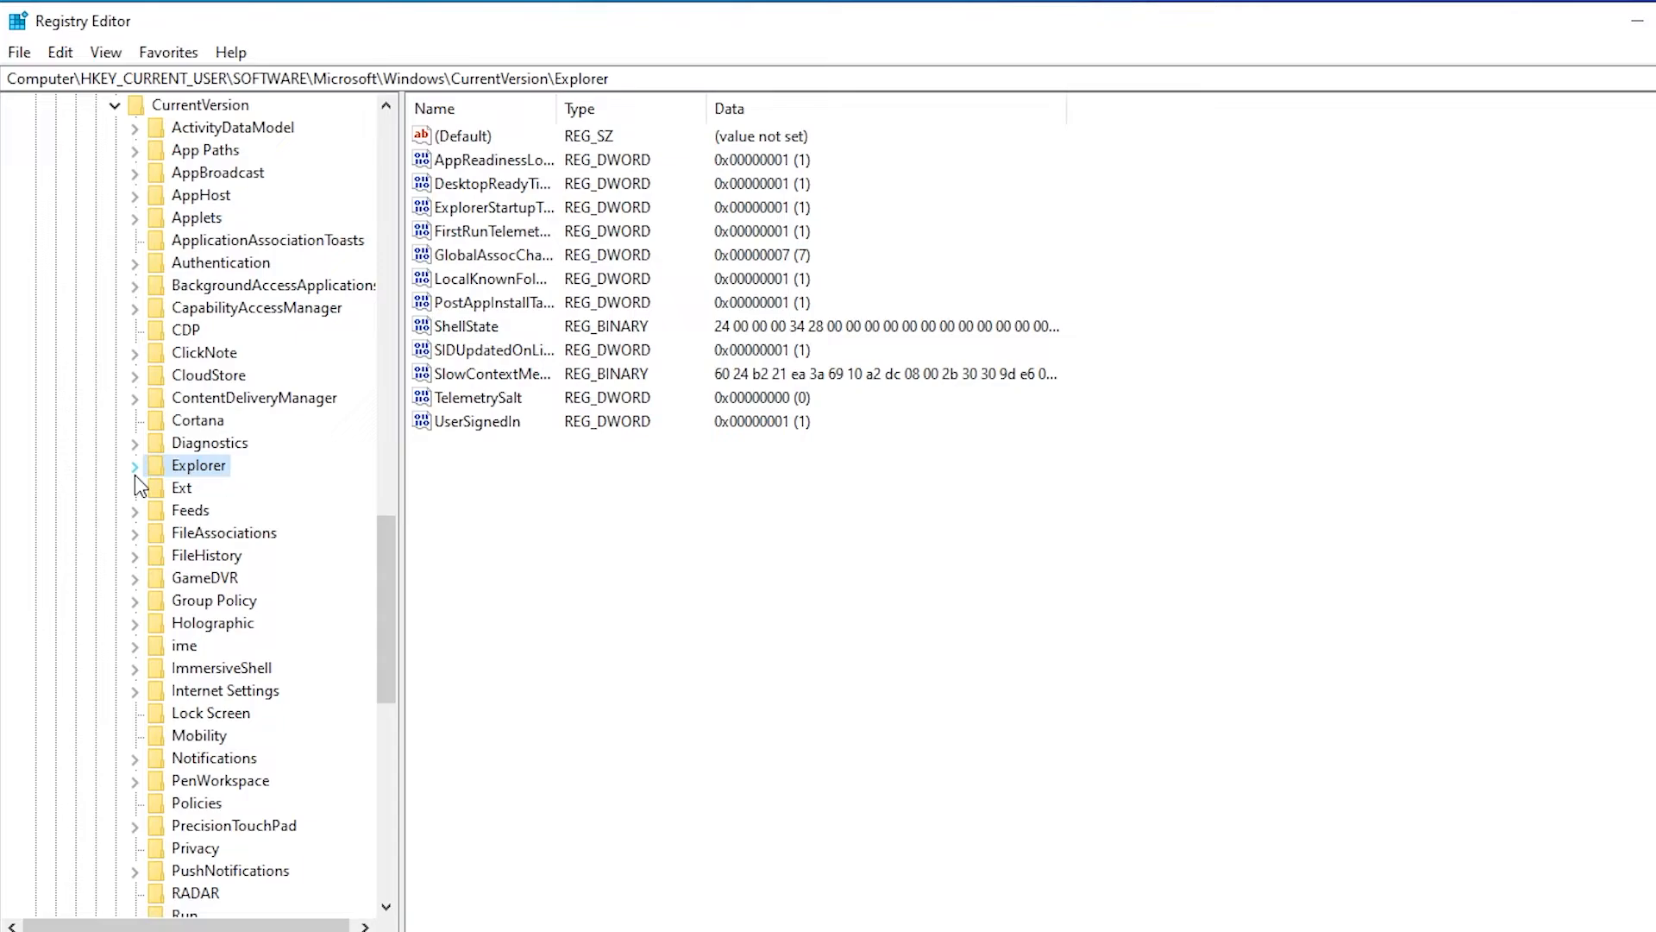
click(145, 478)
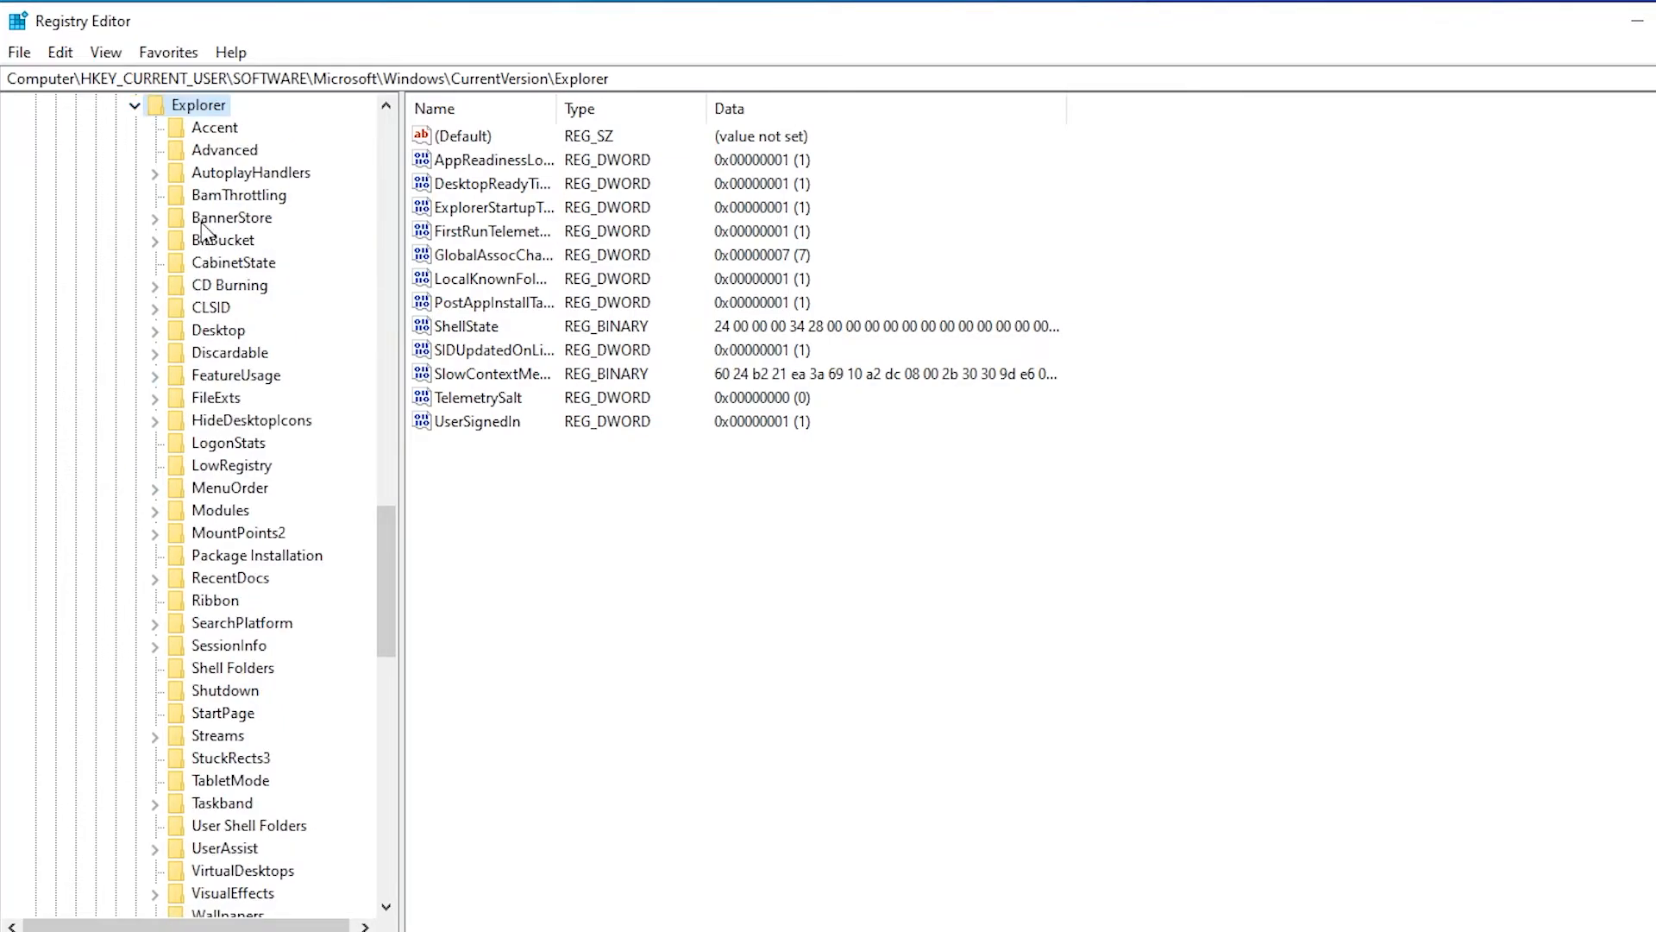
Add a new DWORD (32-bit) value under the Explorer\Advanced key
click(224, 149)
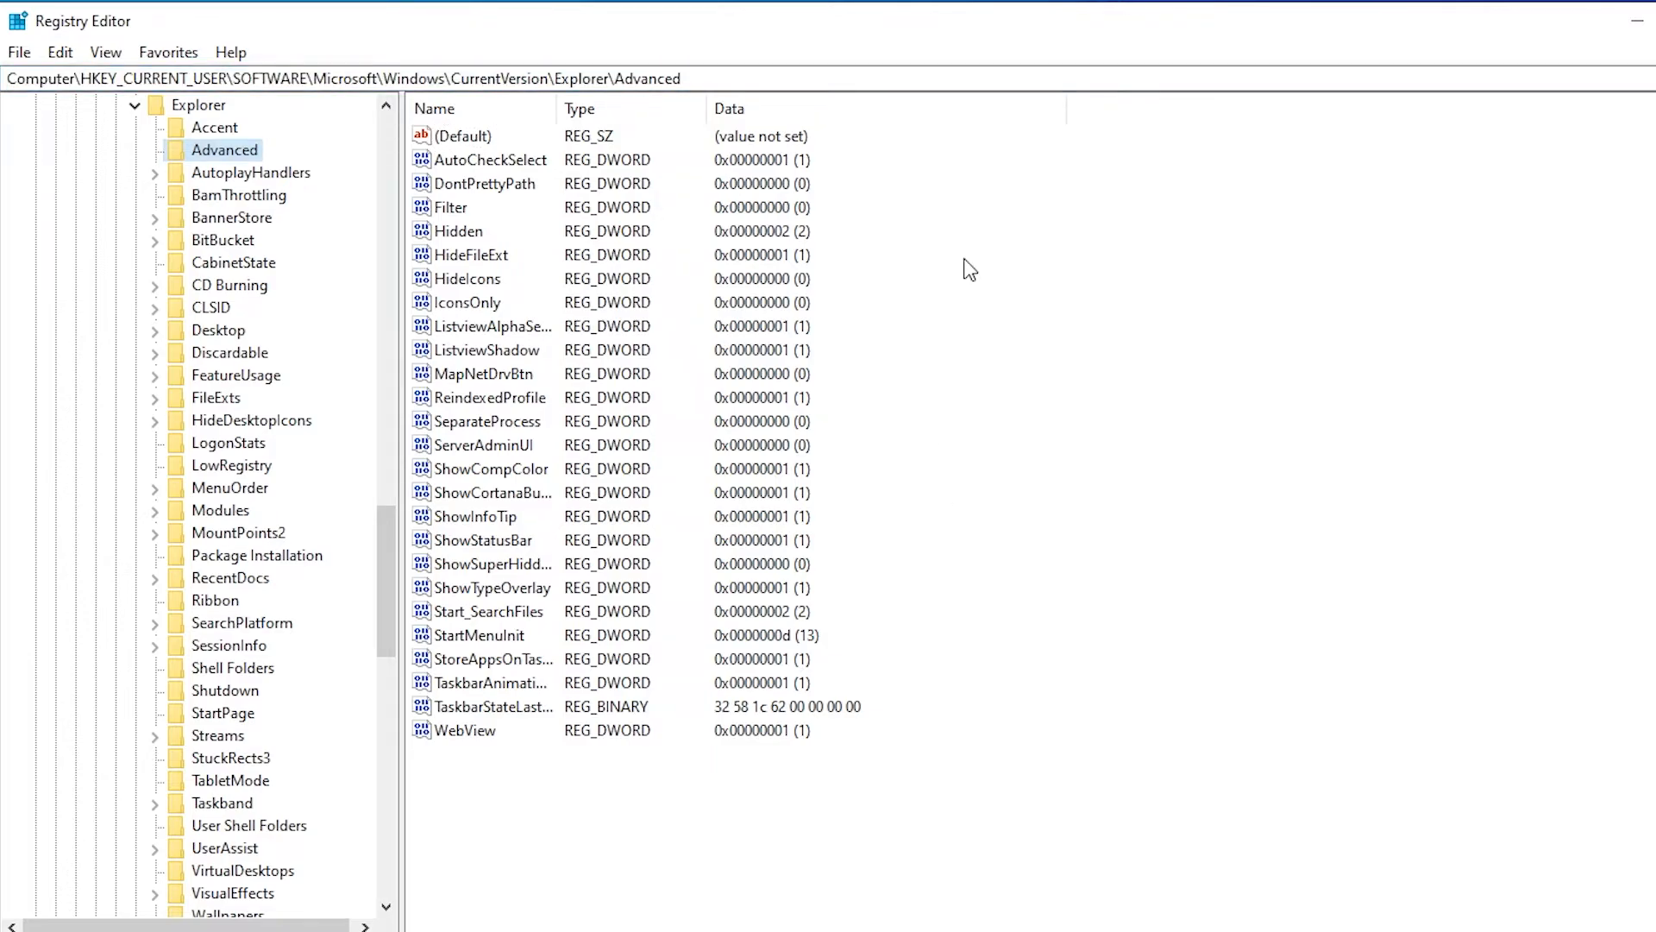
right_click(969, 267)
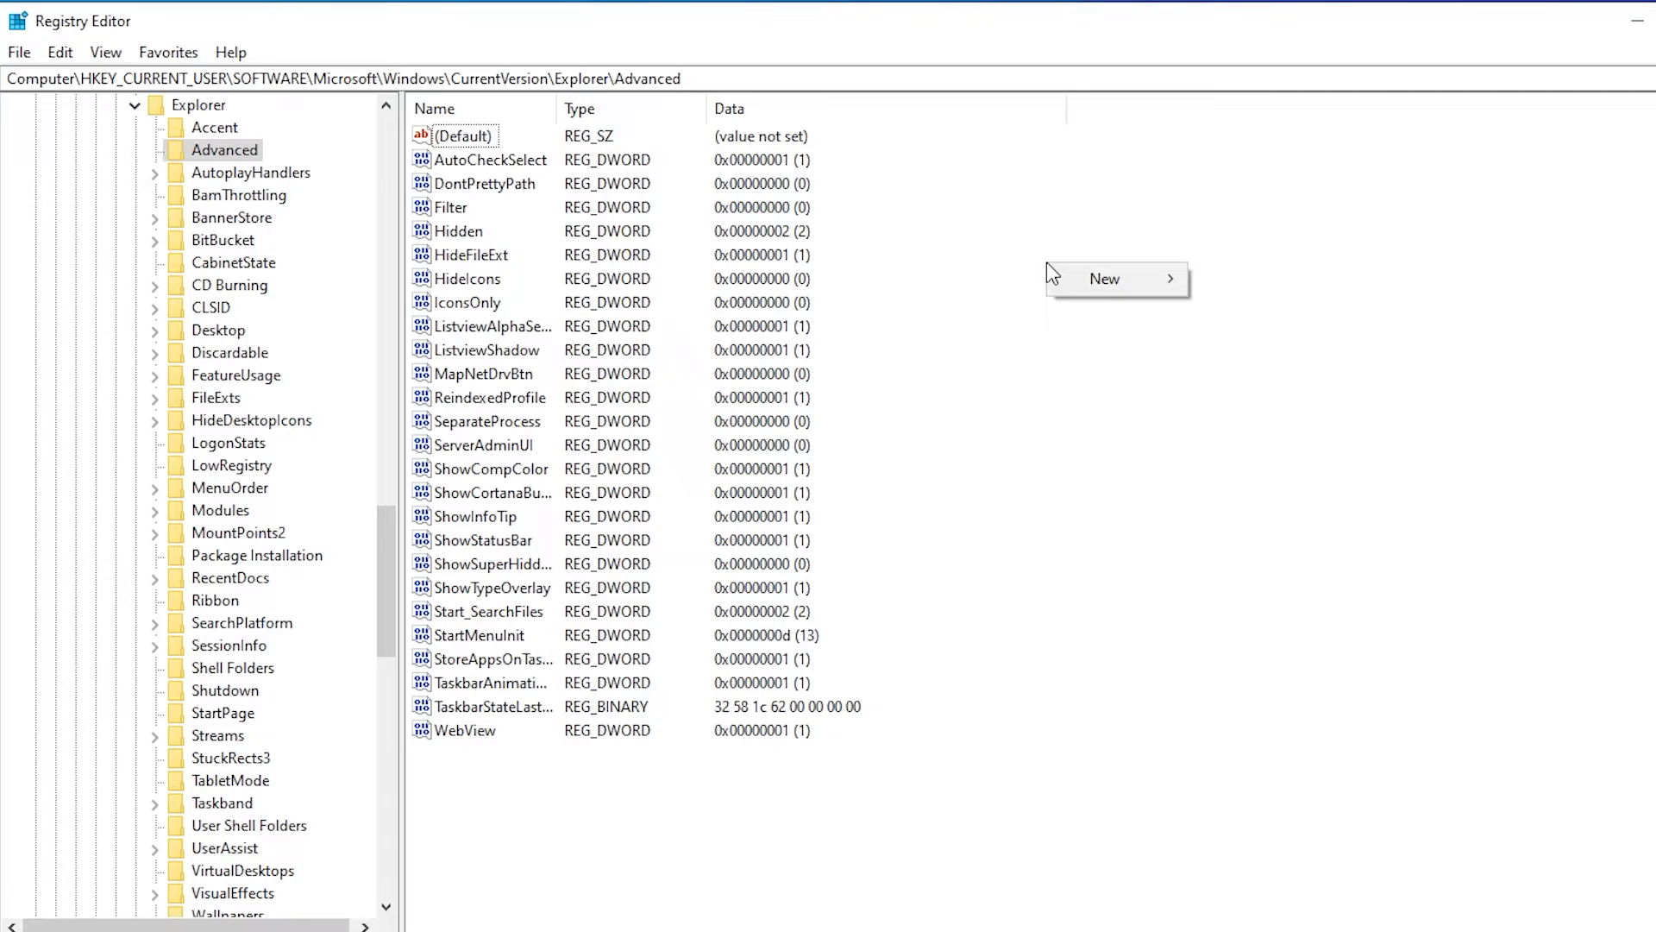
mouse_move(1104, 278)
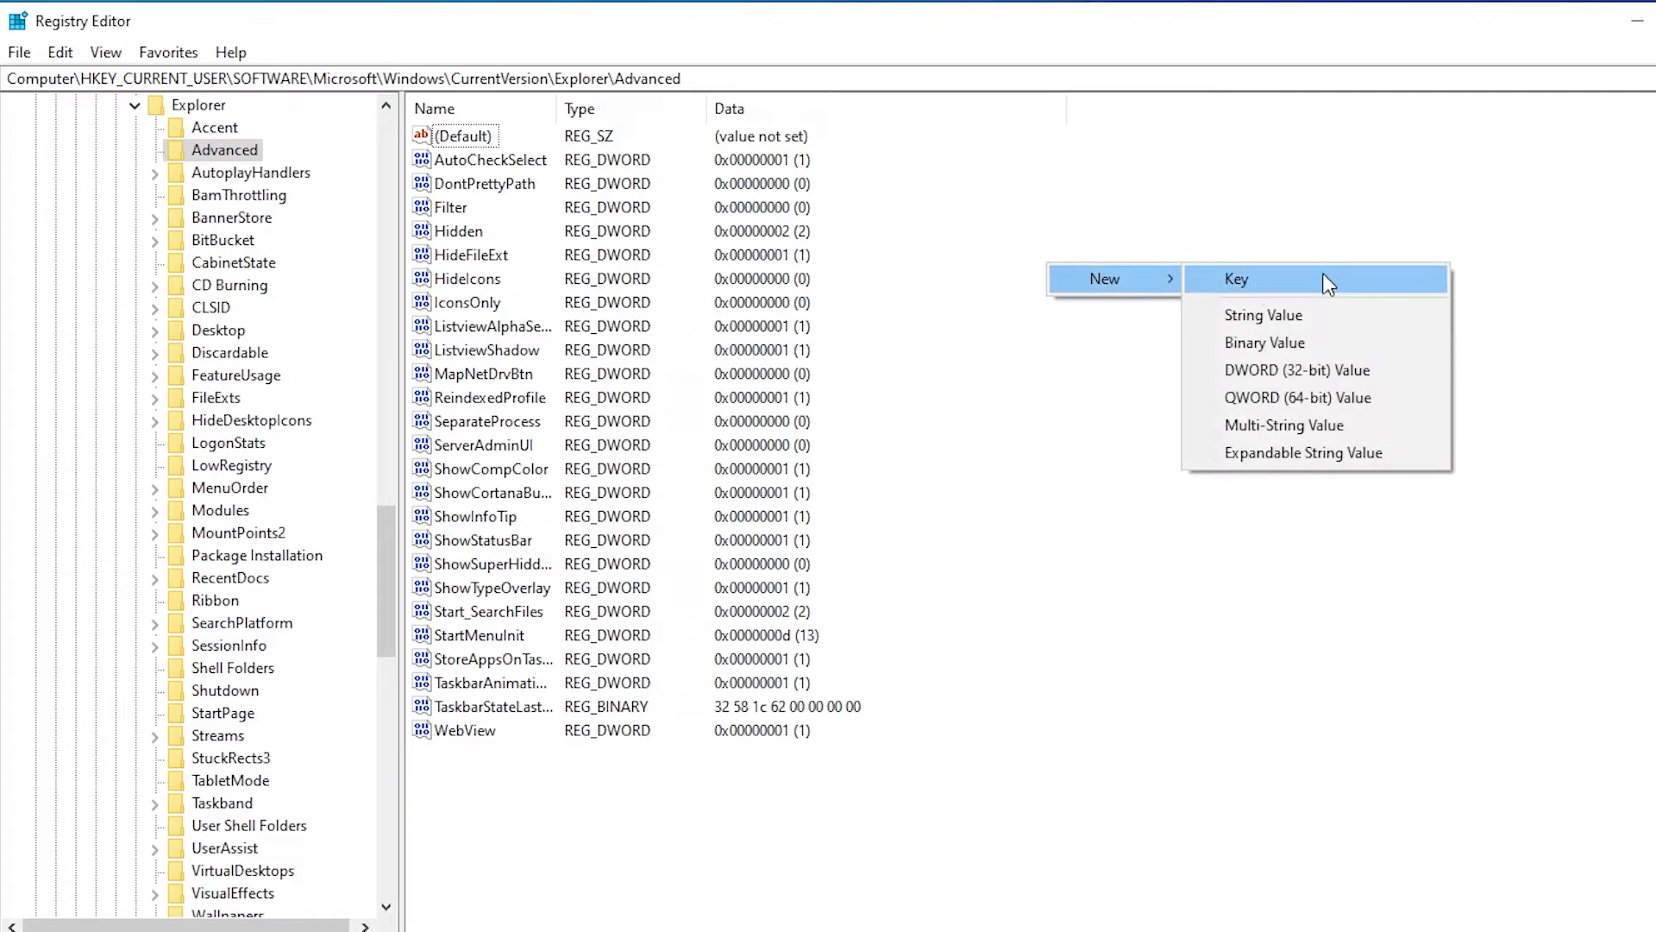
mouse_move(1296, 369)
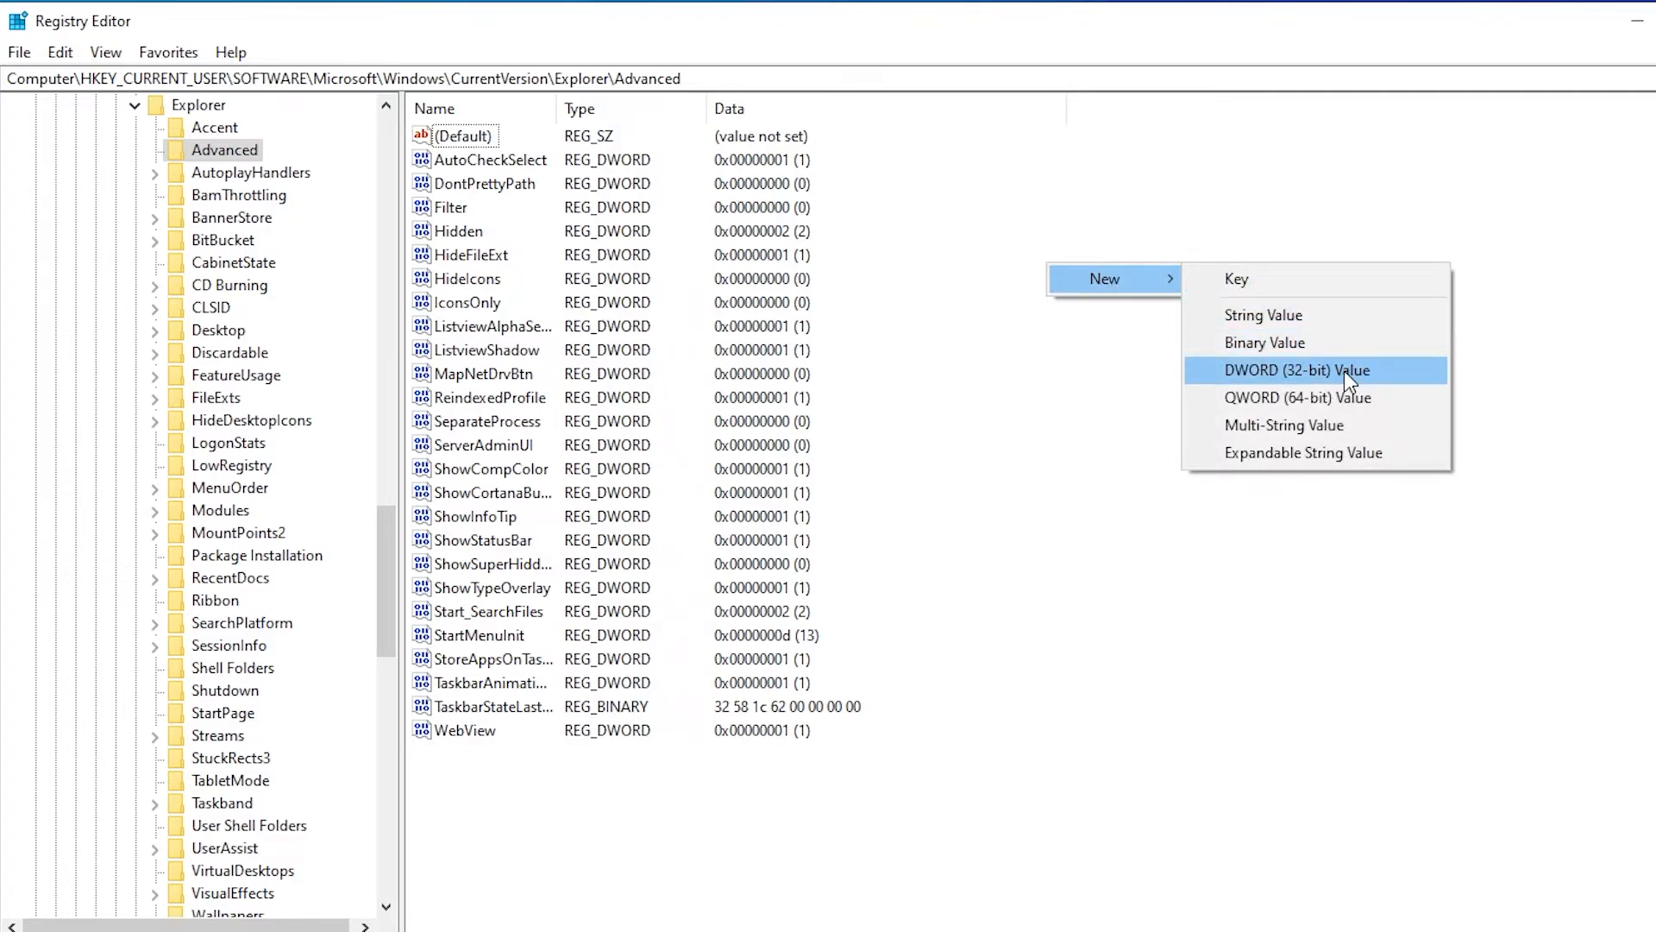
click(1297, 369)
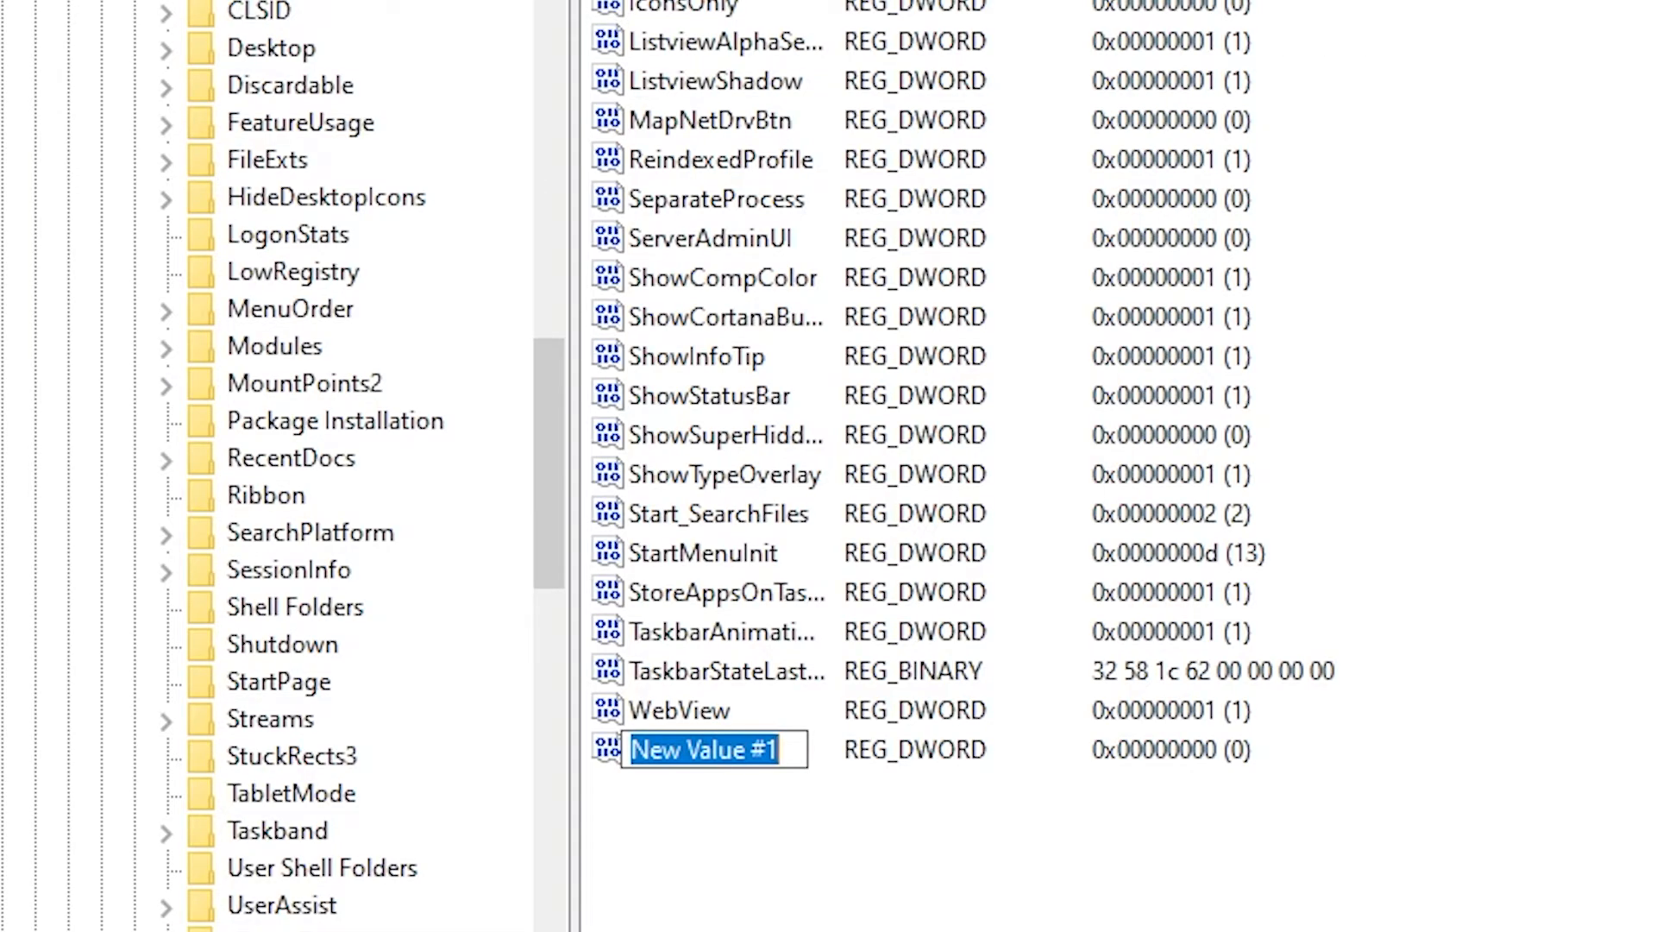
Name the new value ShowSecondsInSystemClock
text(S)
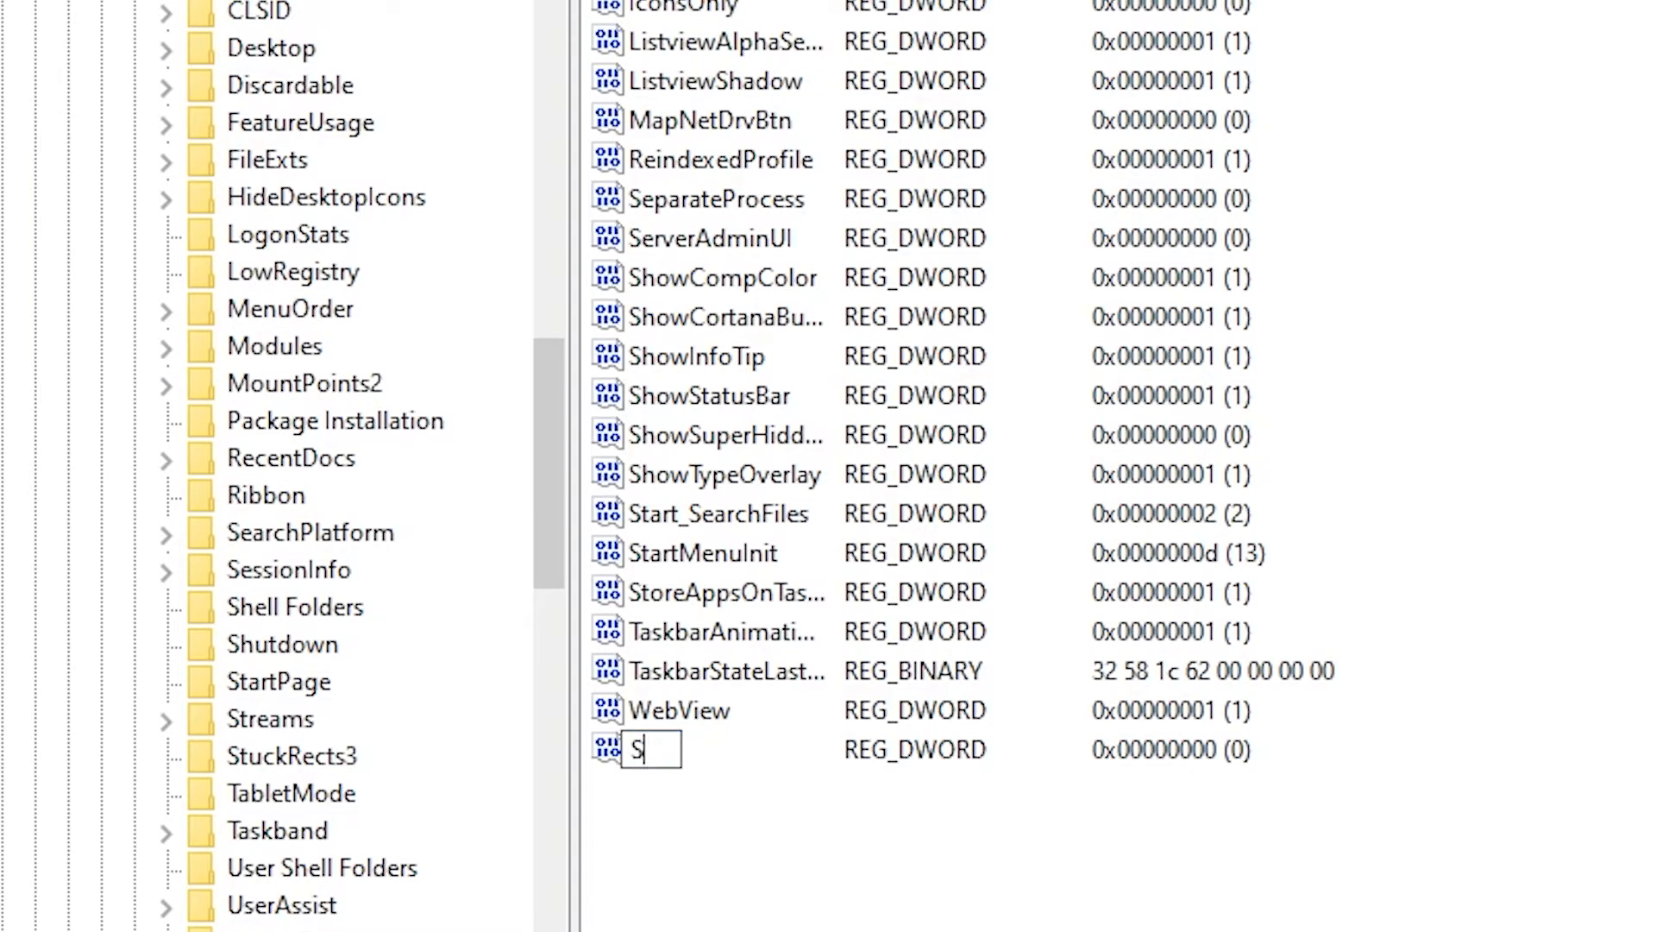
text(howSeco)
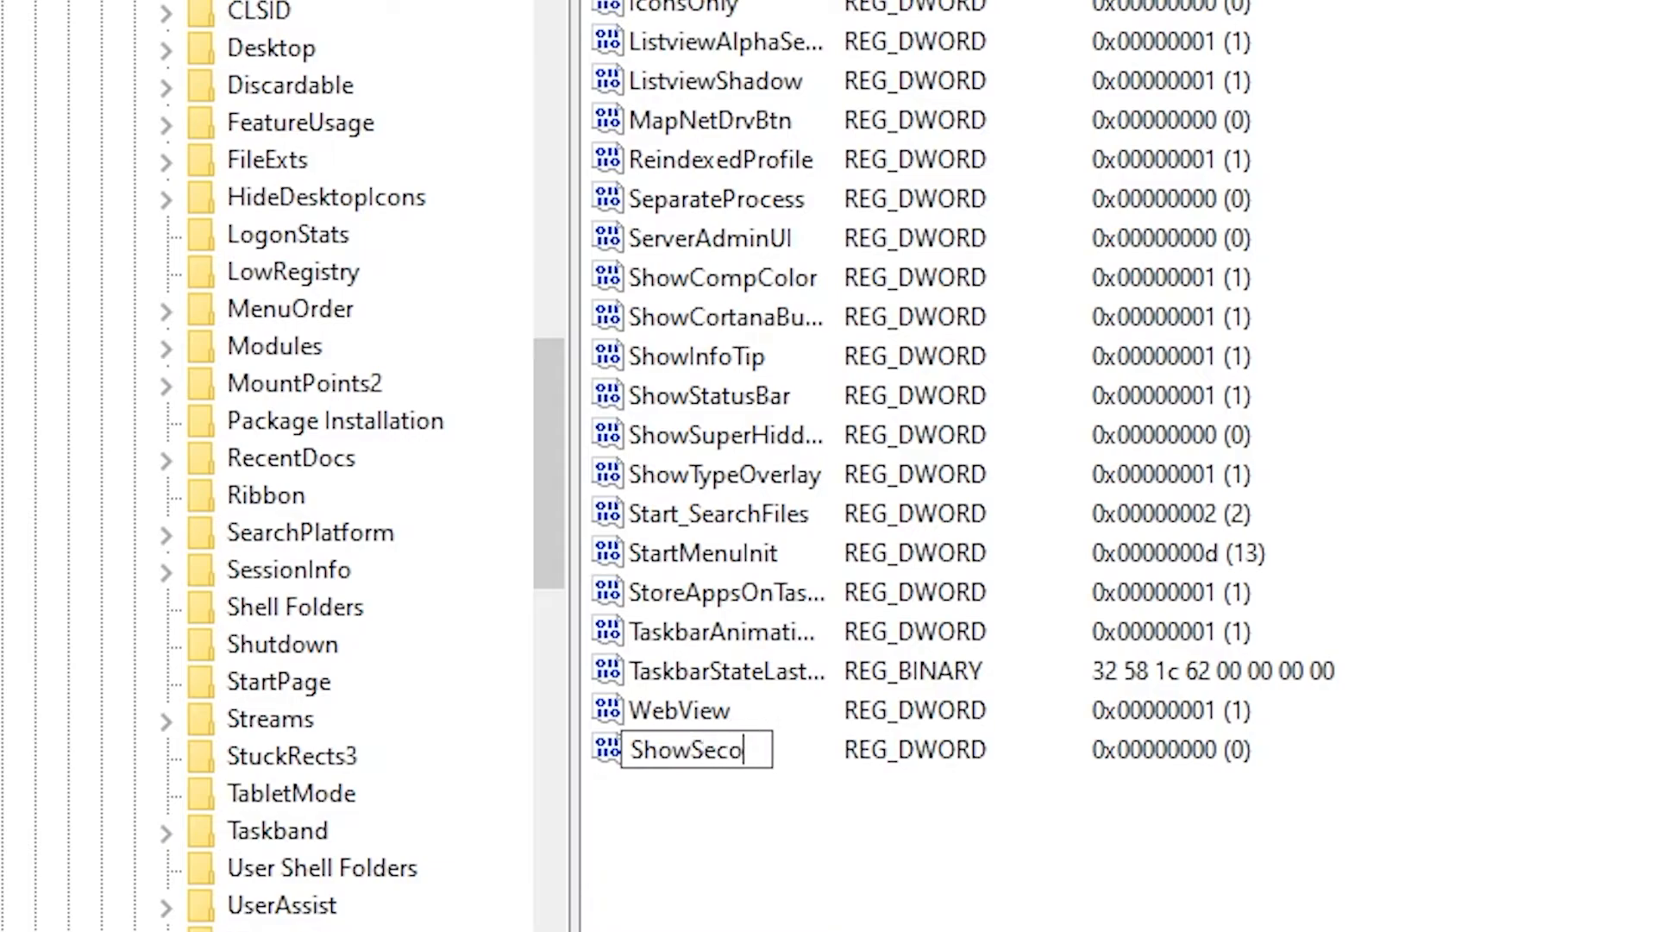
text(ndsInSystemClo)
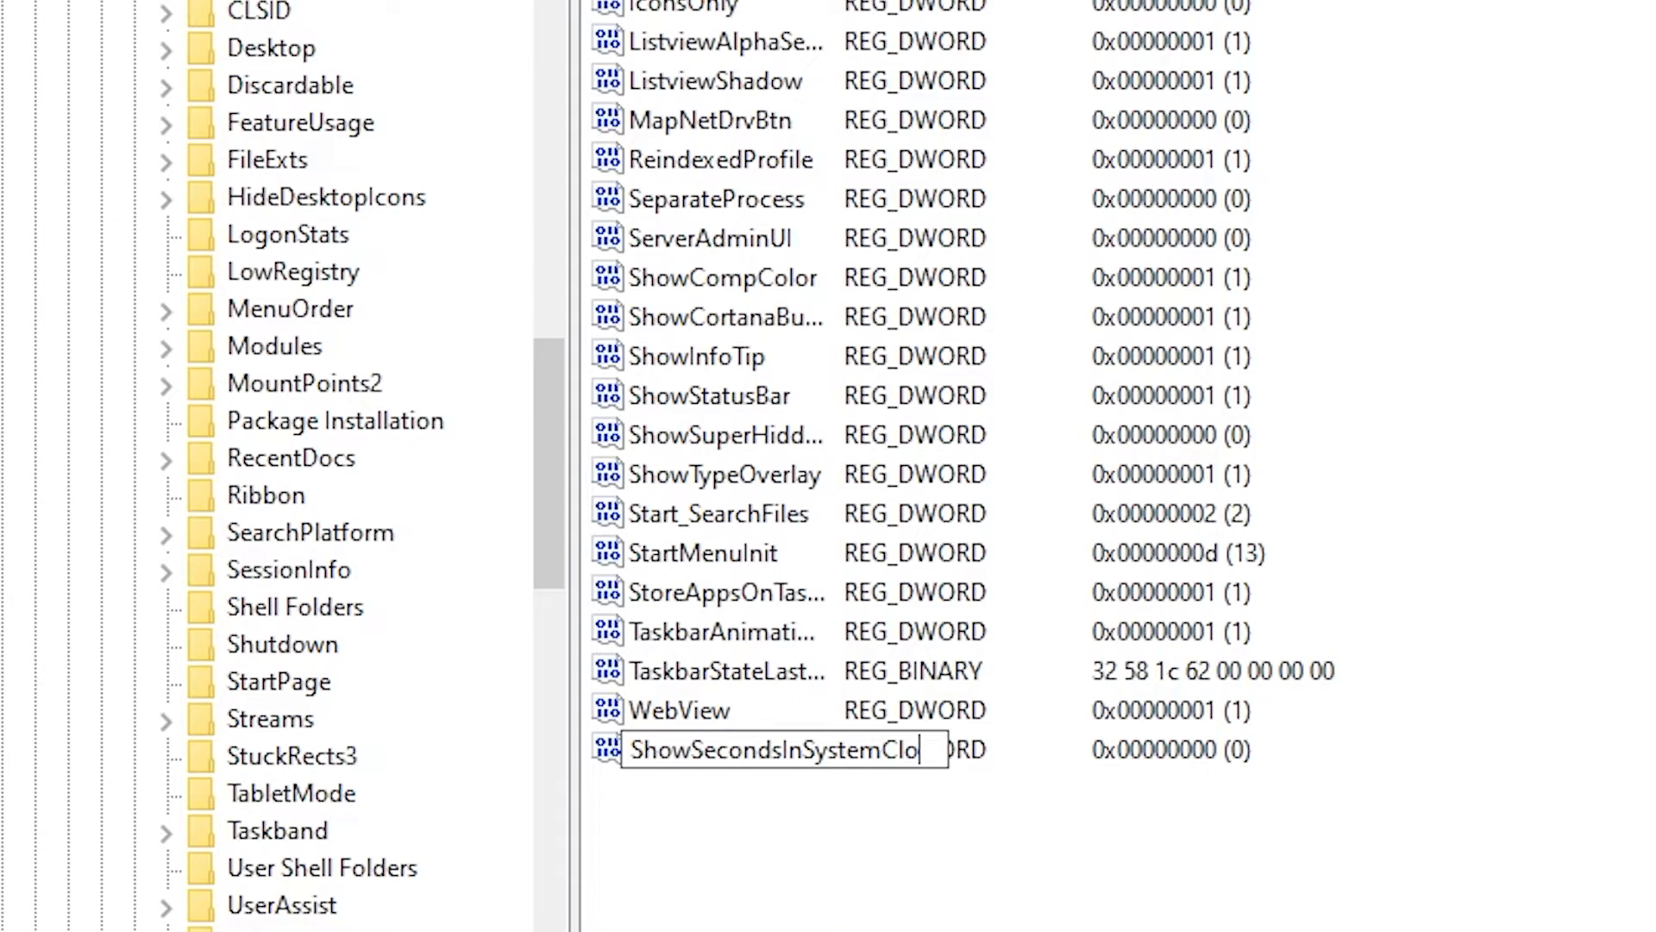
text(ck)
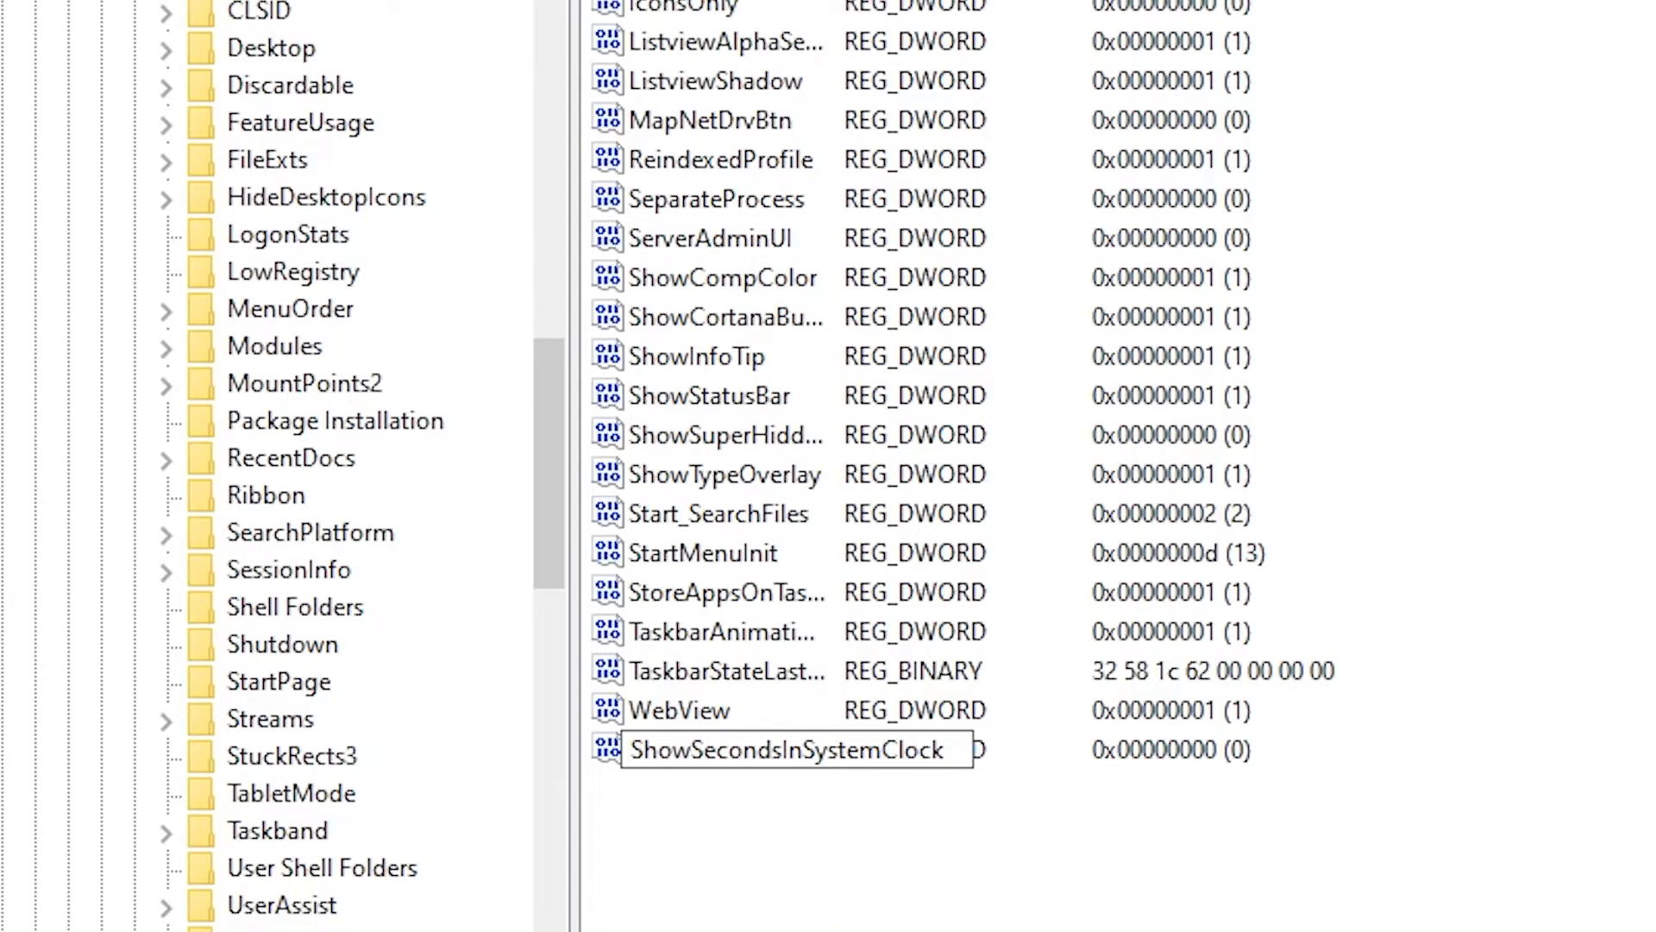
key(Return)
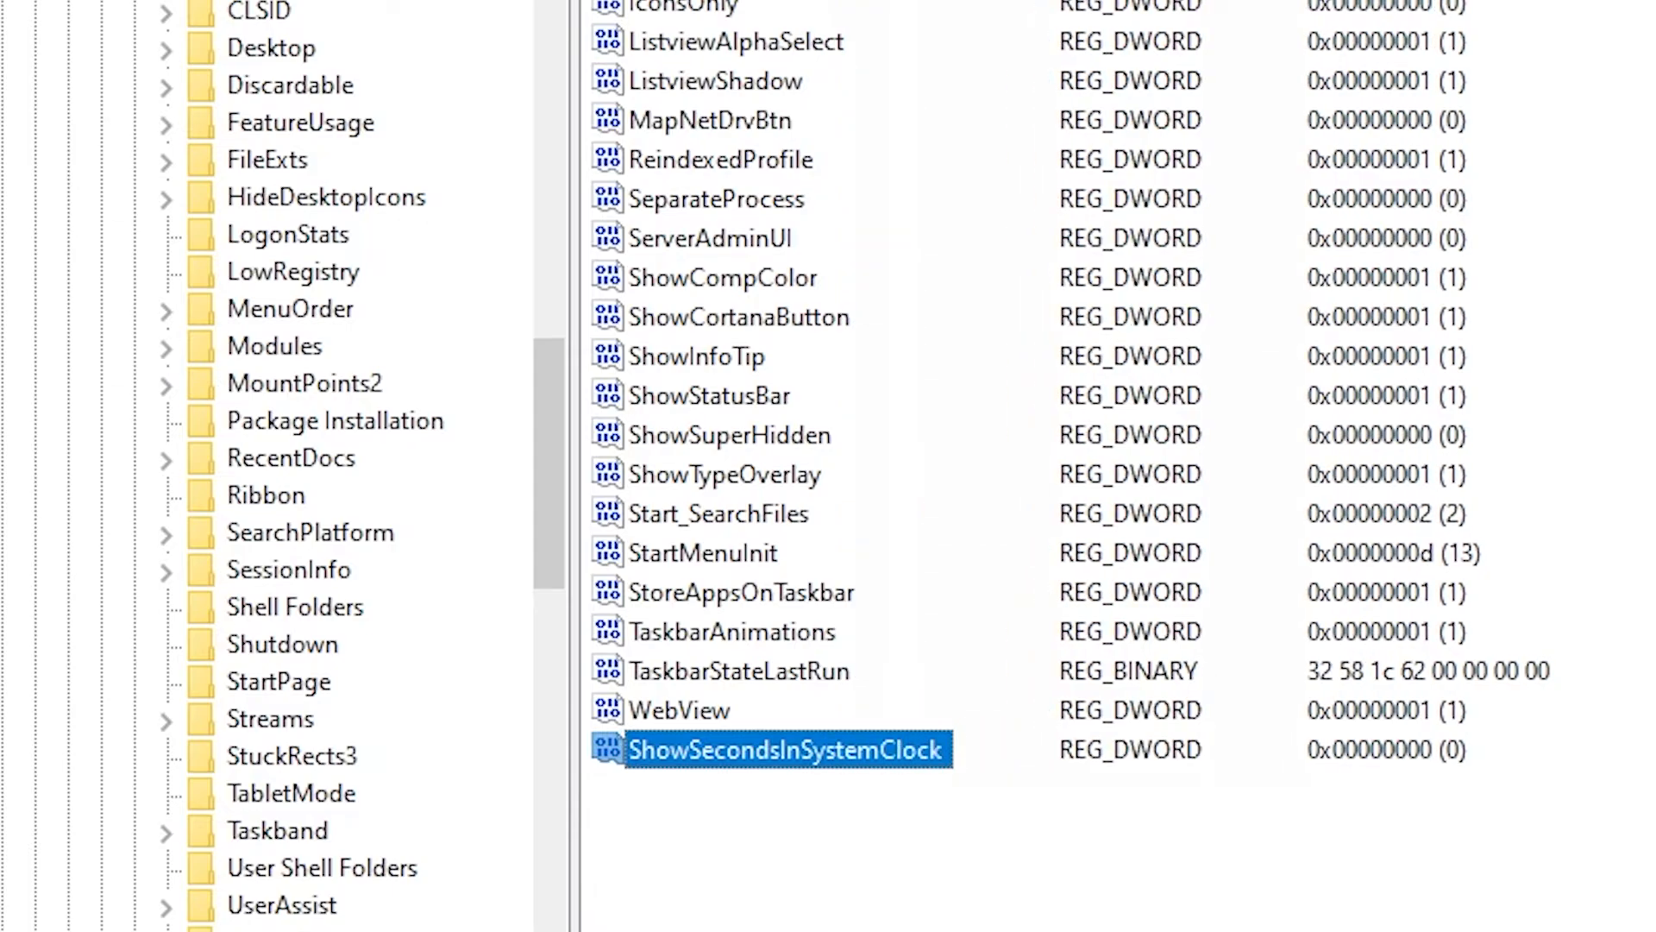
Give ShowSecondsInSystemClock a value data of 1
click(994, 766)
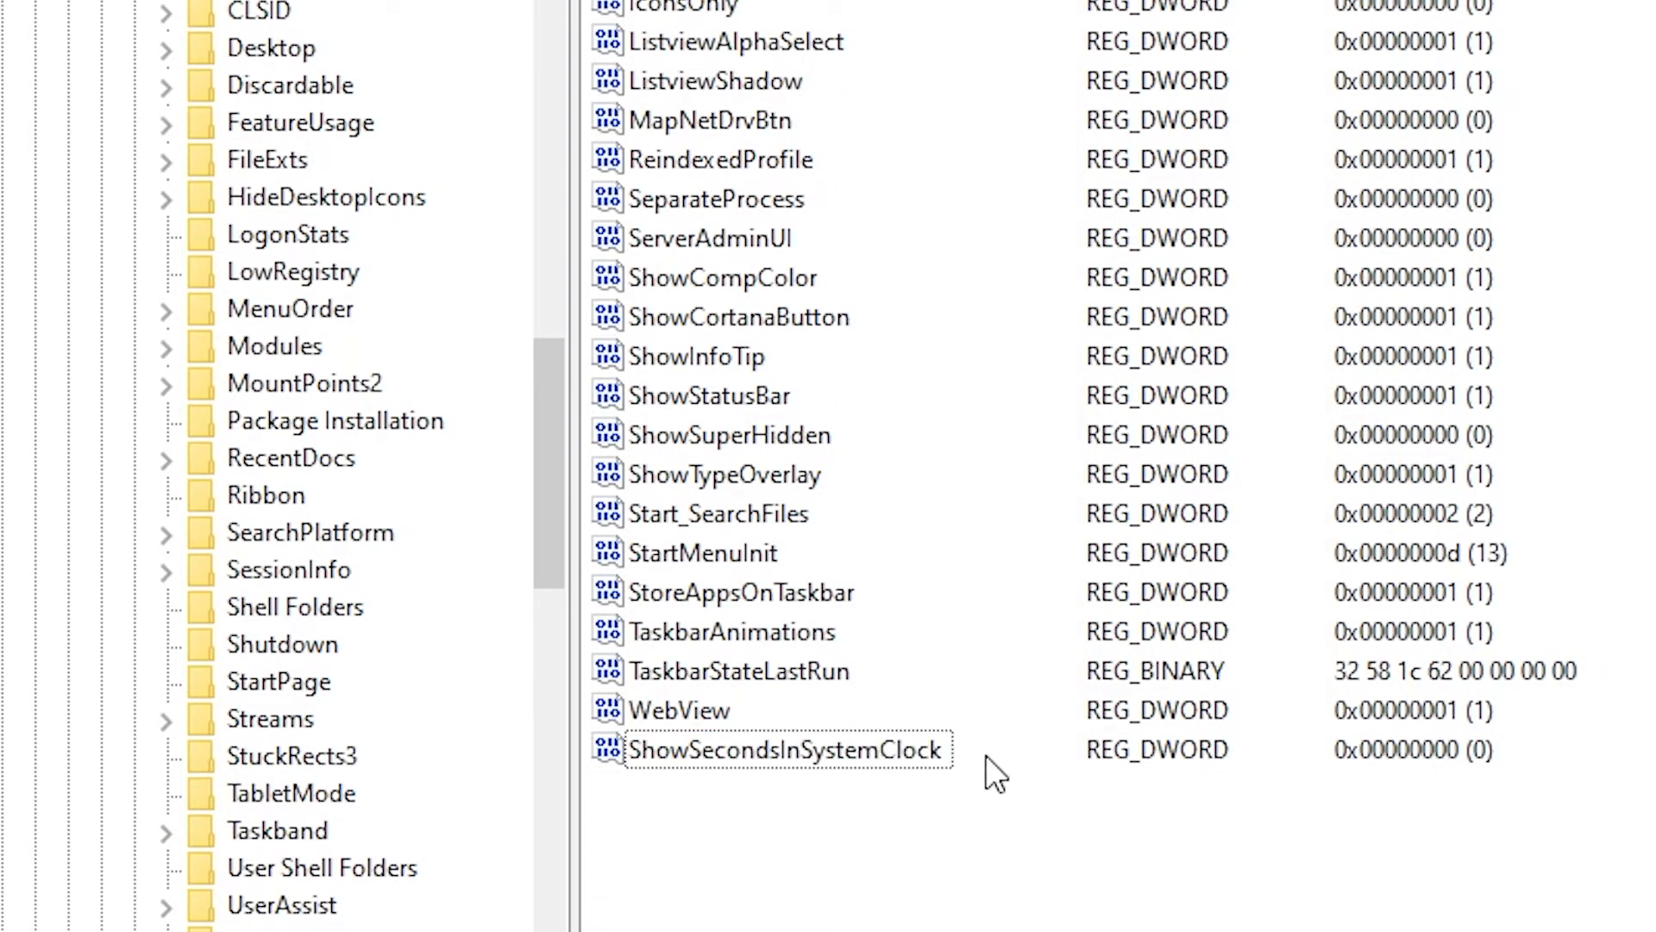
double_click(789, 749)
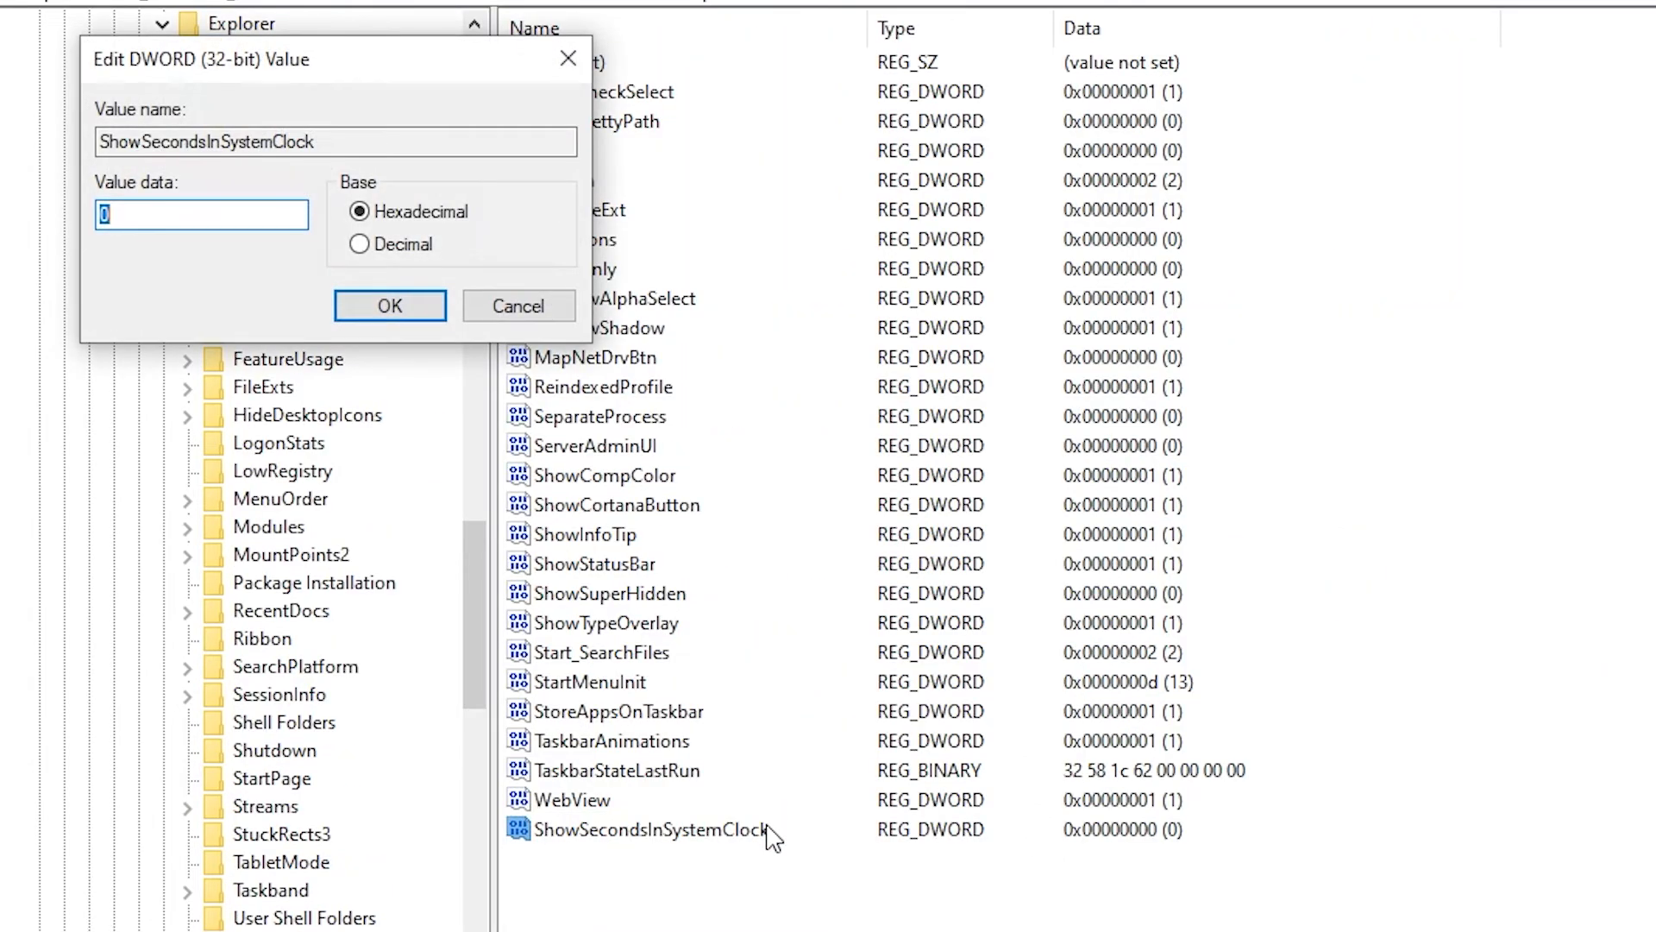
click(200, 213)
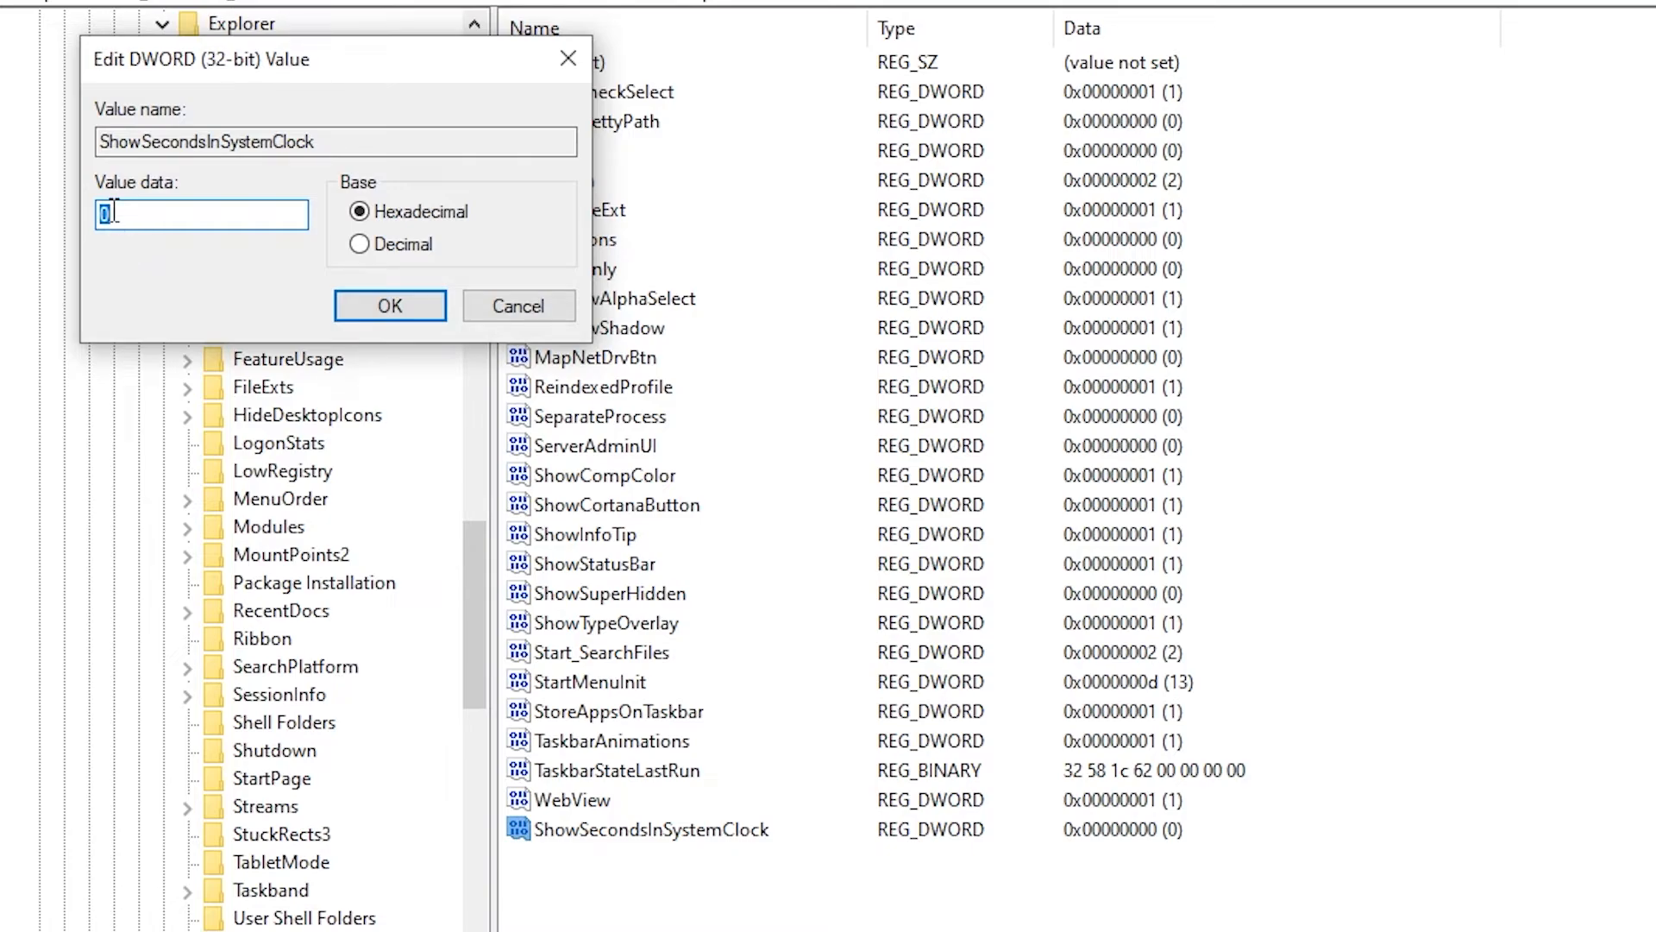
text(1)
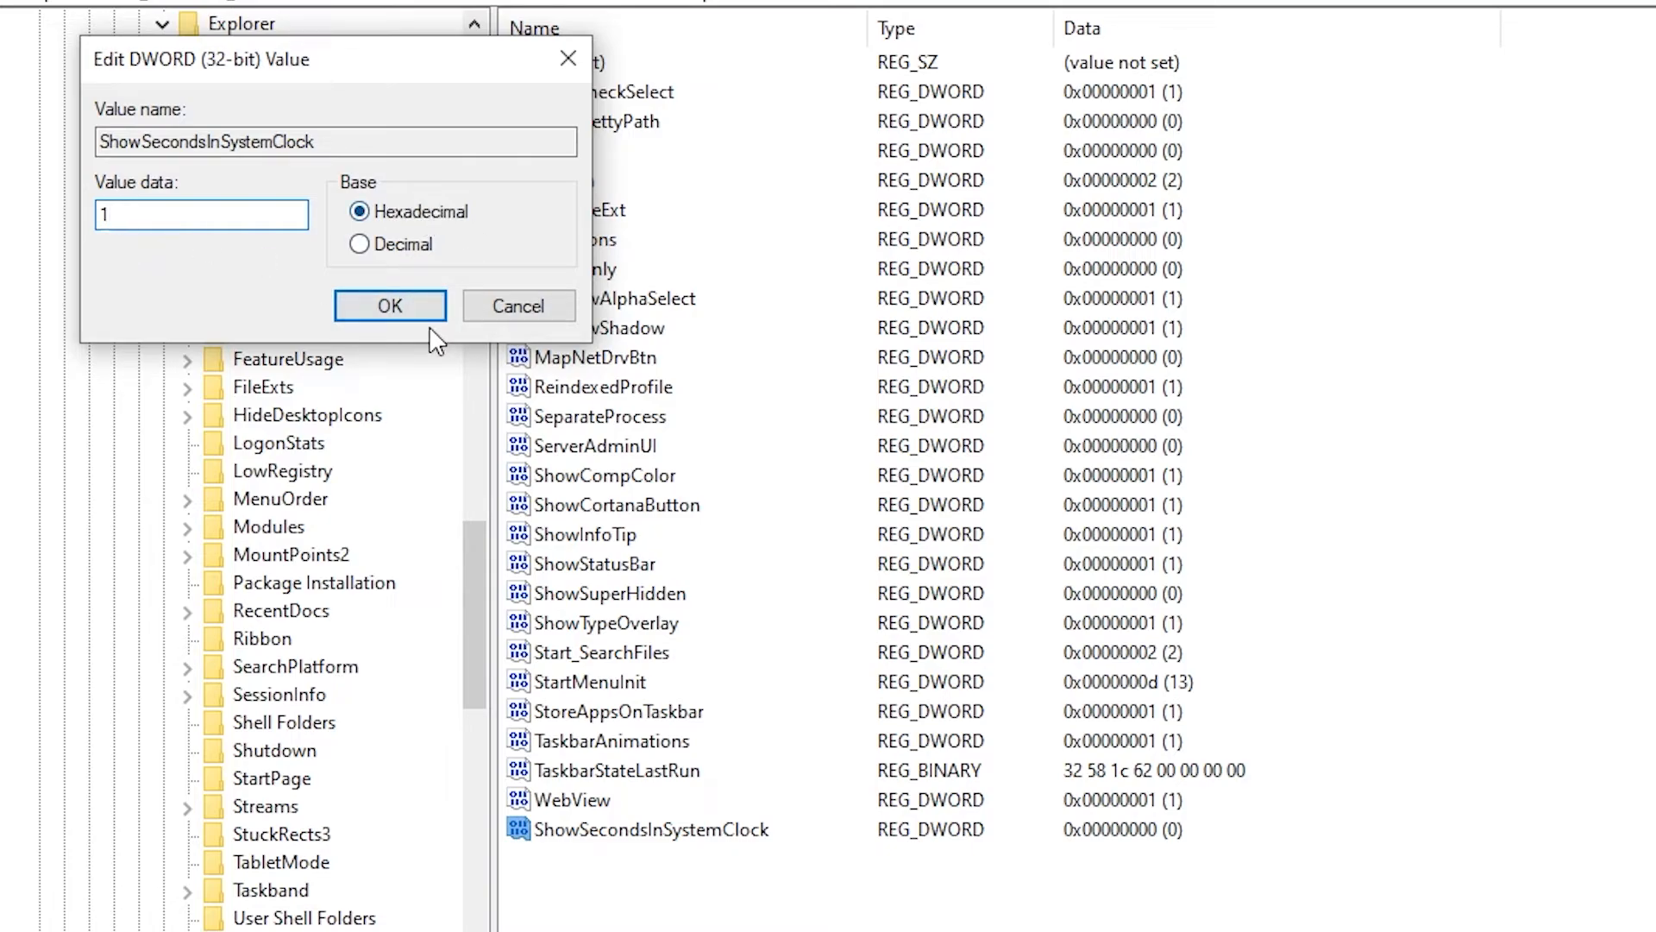
click(388, 306)
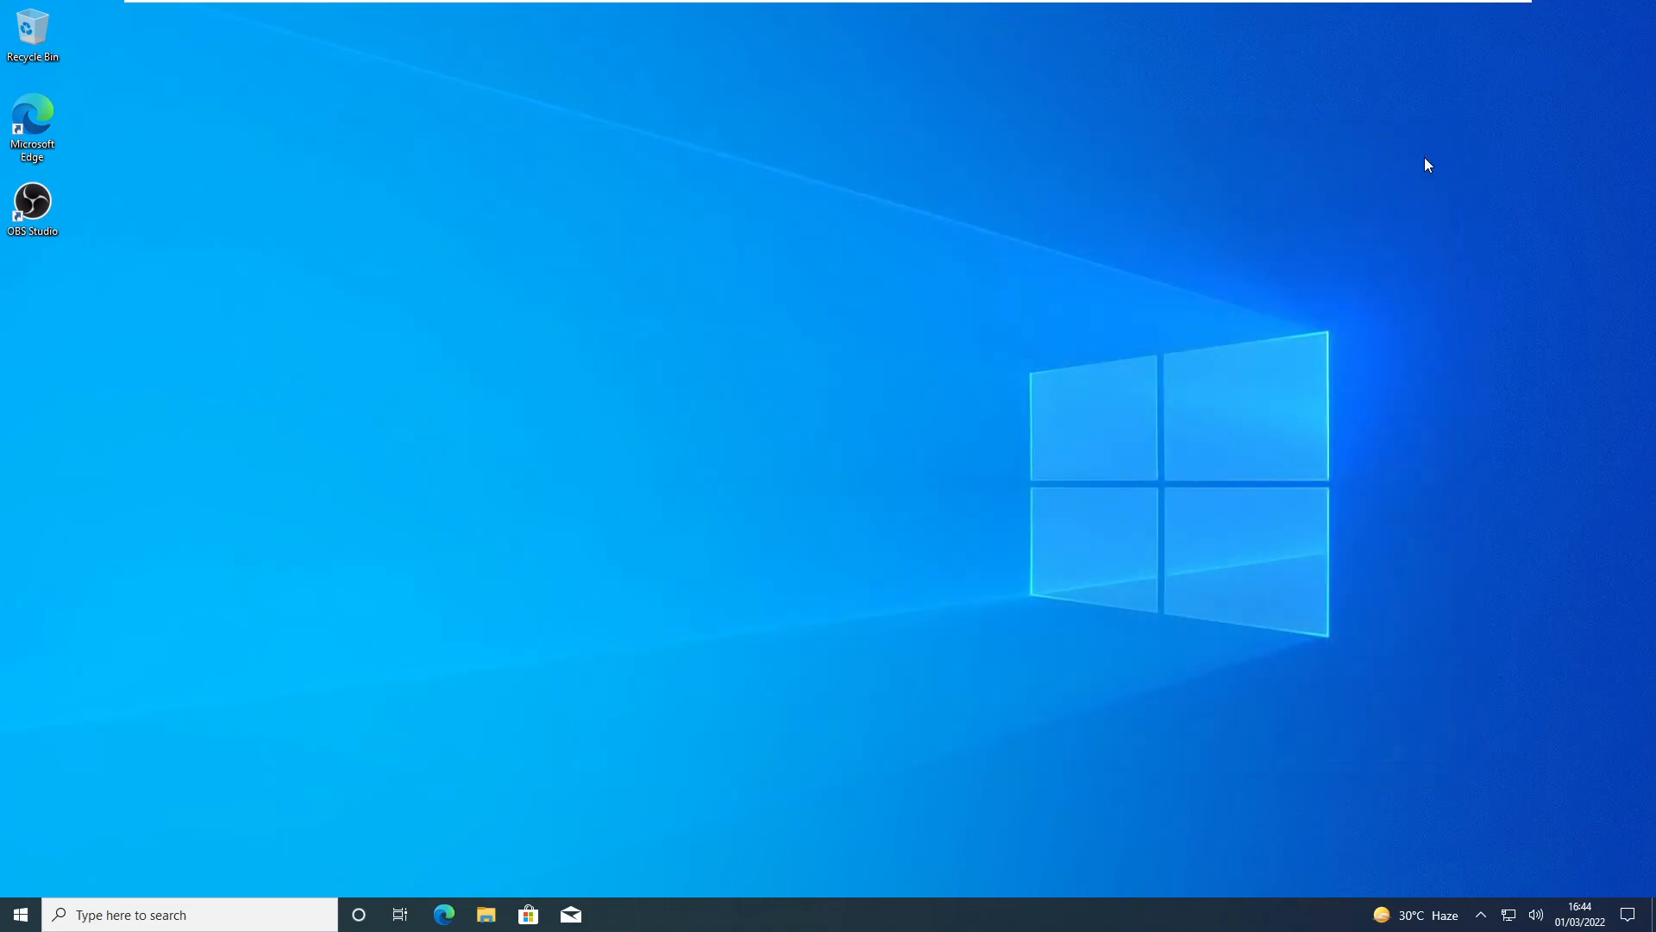
Show the Start menu power choices: Sleep, Shut down and Restart
click(19, 914)
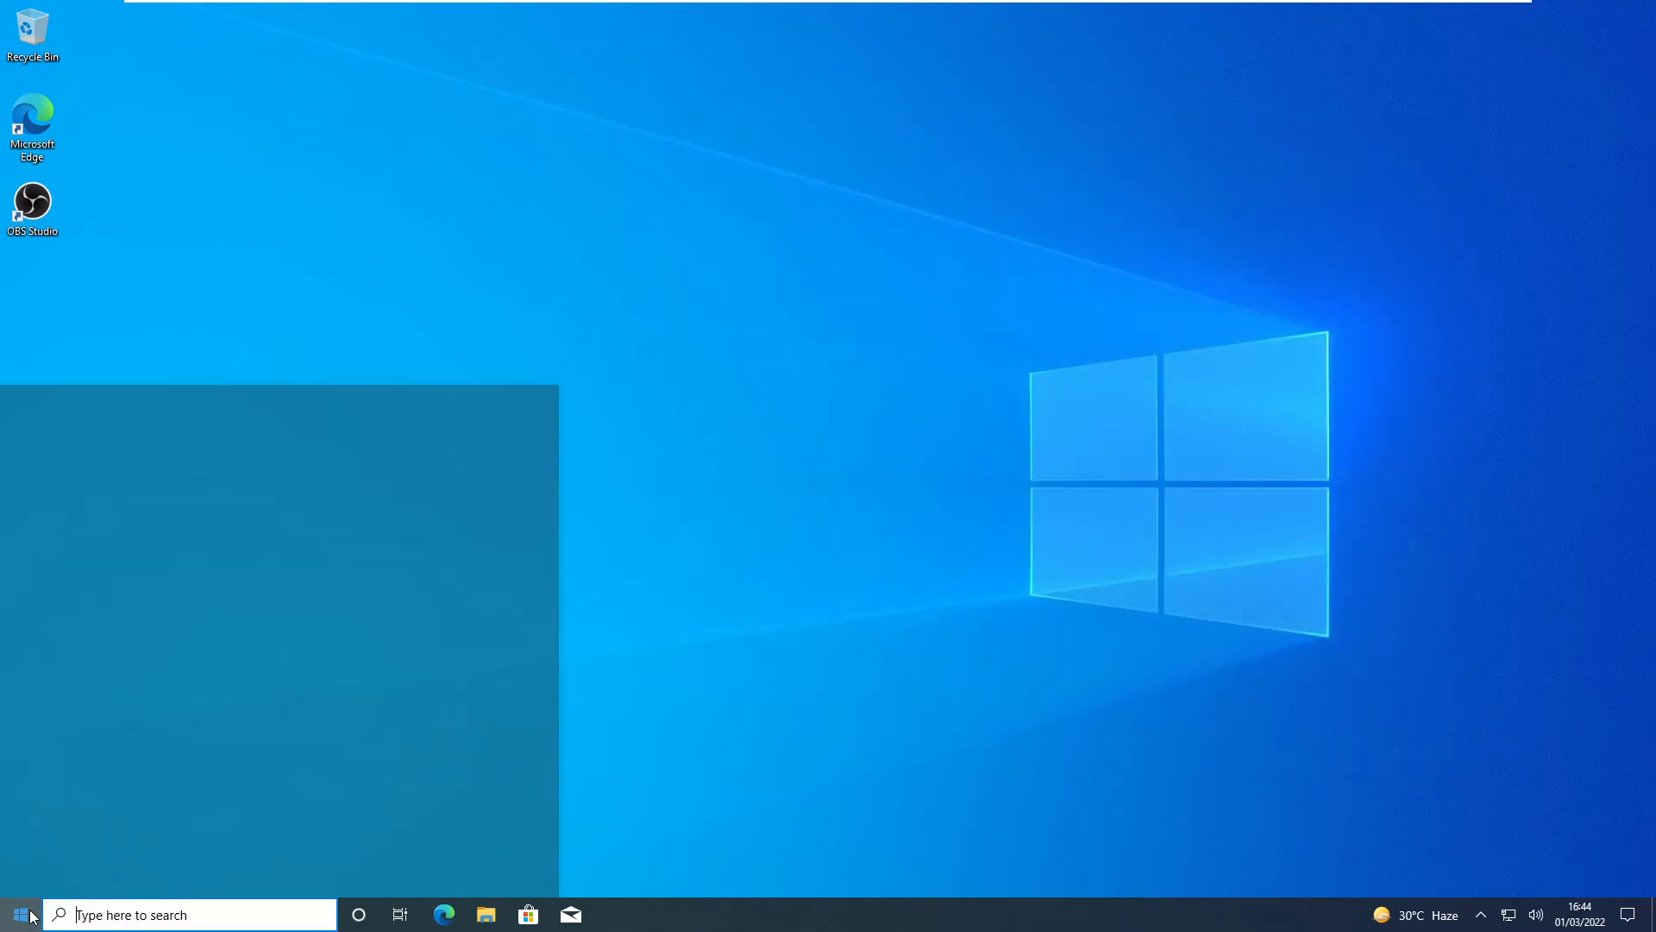
click(17, 915)
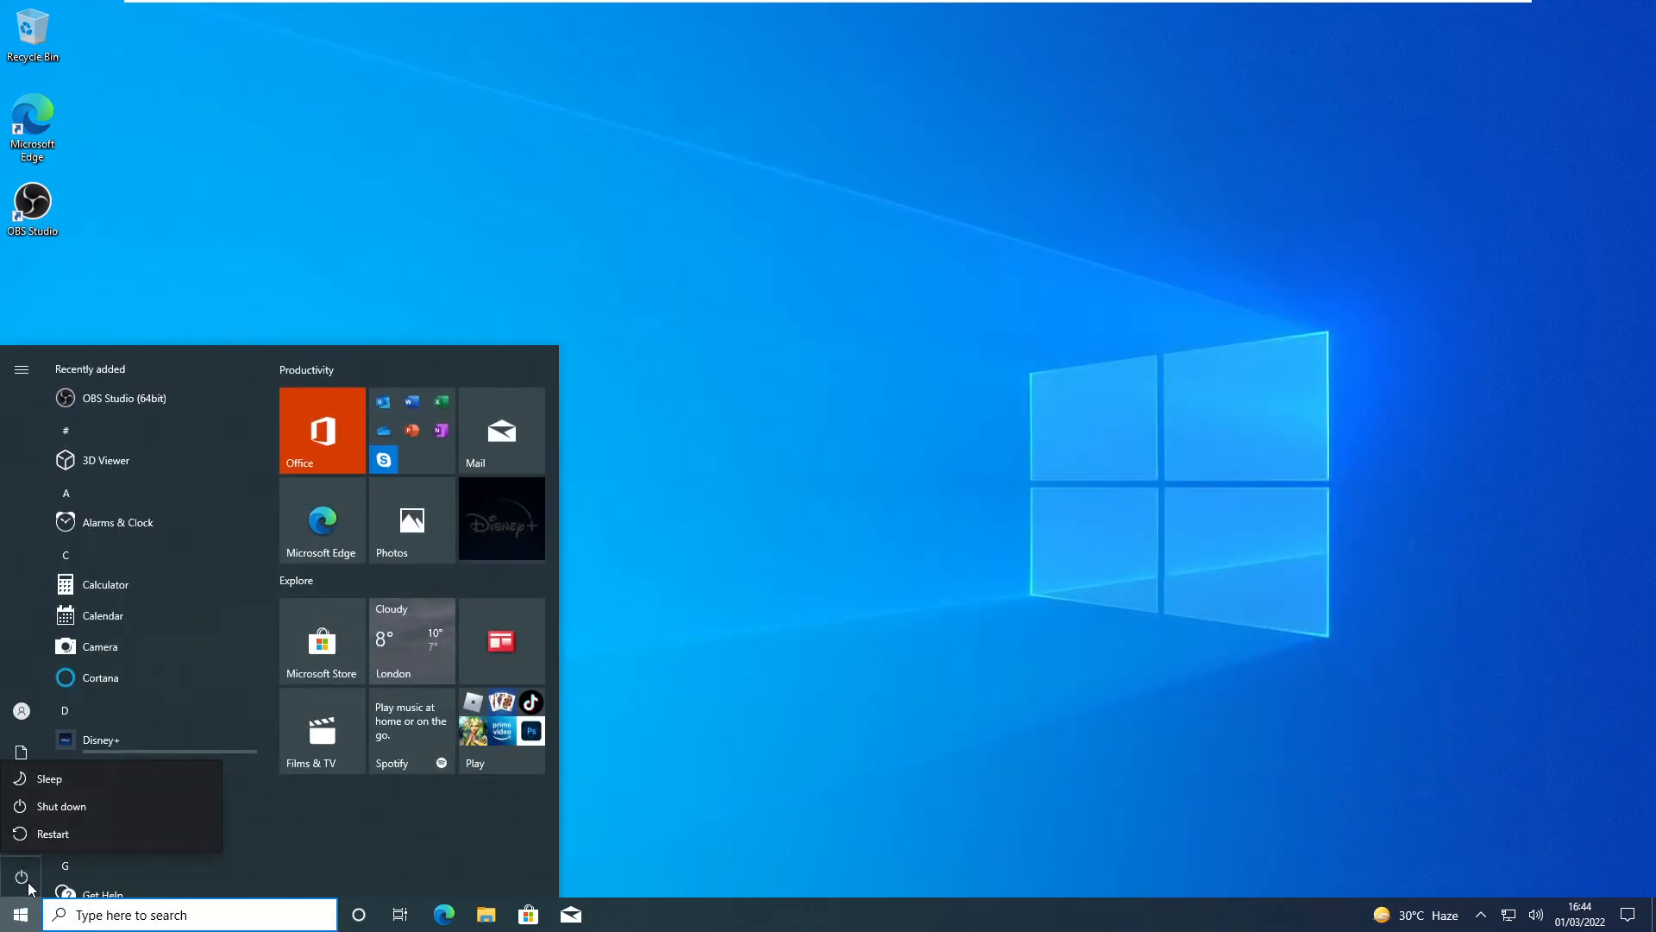